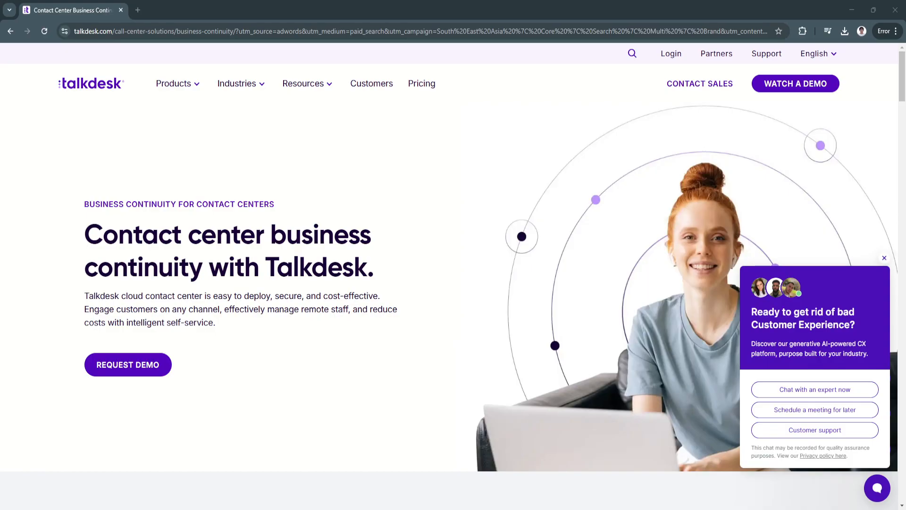
# Close the 'Ready to get rid of bad Customer Experience?' chat pop-up over the hero
pyautogui.click(885, 257)
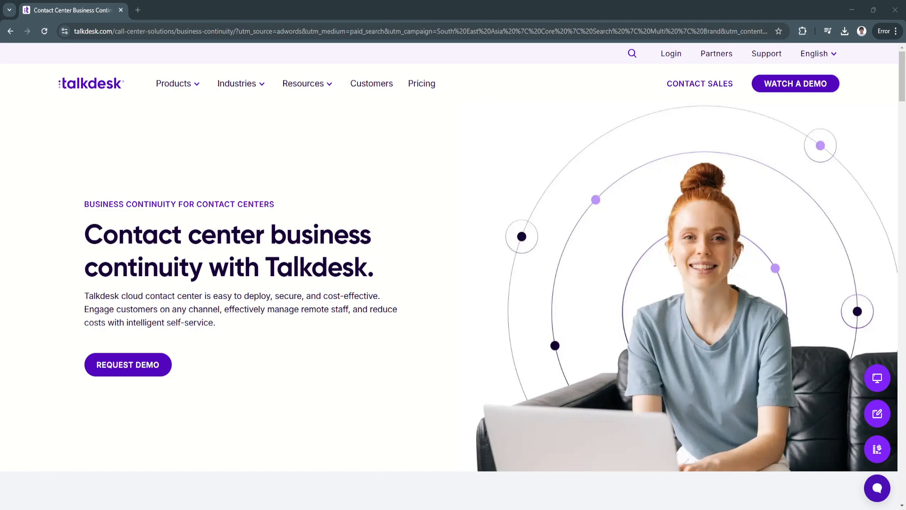
# Scroll past the hero through the end-to-end cloud contact center section to 'Connect from anywhere, on any channel.'
pyautogui.scroll(-3)
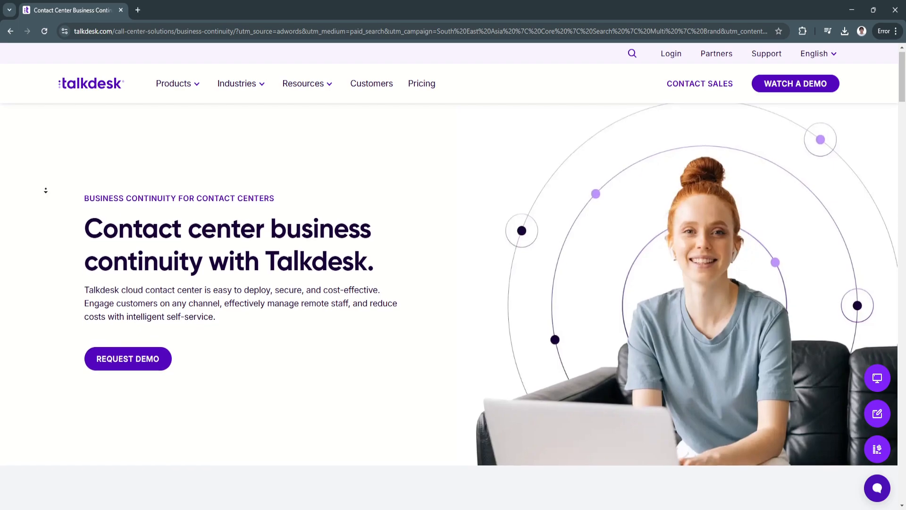
pyautogui.scroll(-3)
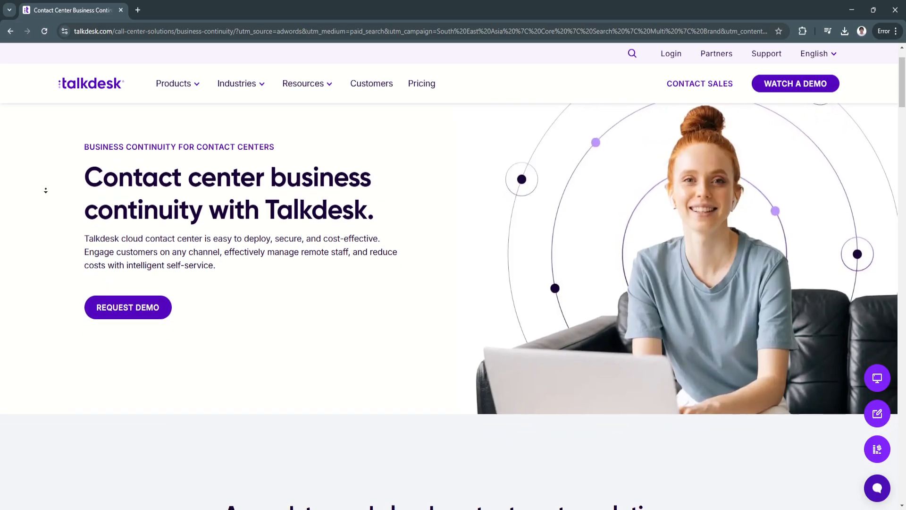
pyautogui.scroll(-3)
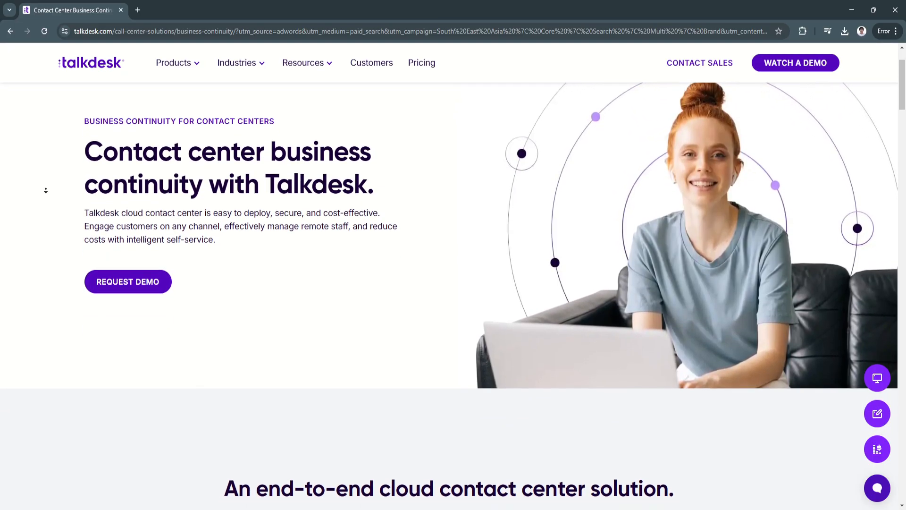
pyautogui.scroll(-3)
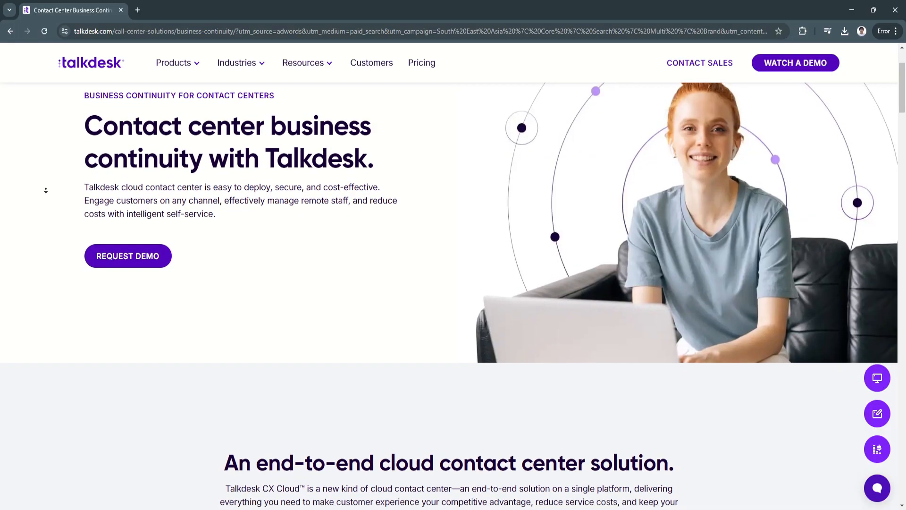
pyautogui.scroll(-3)
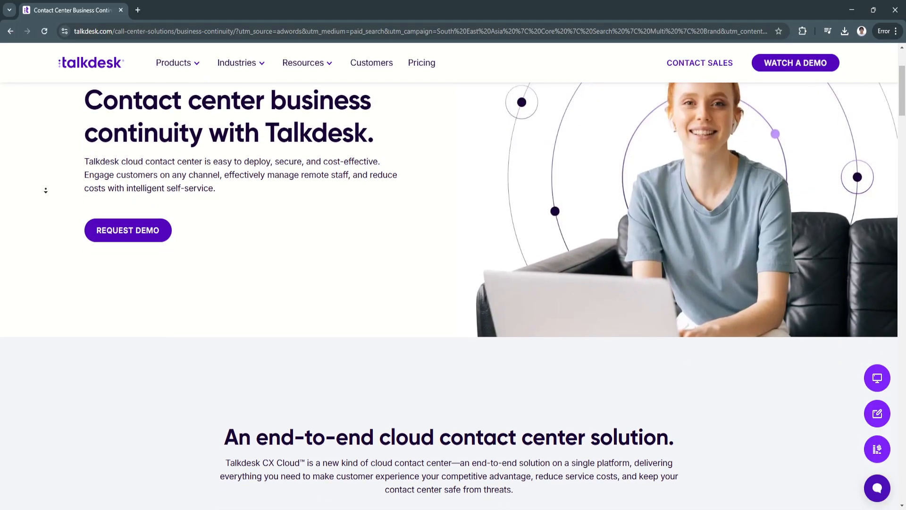
pyautogui.scroll(-3)
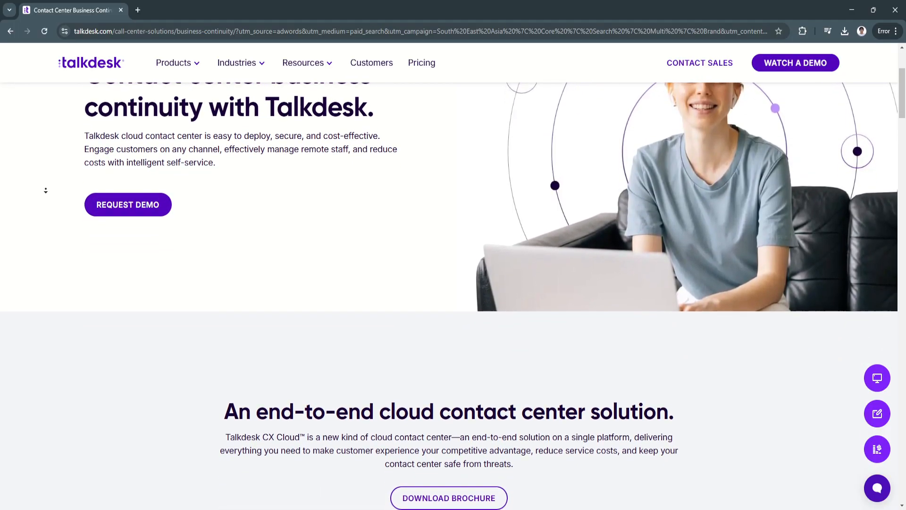
pyautogui.scroll(-3)
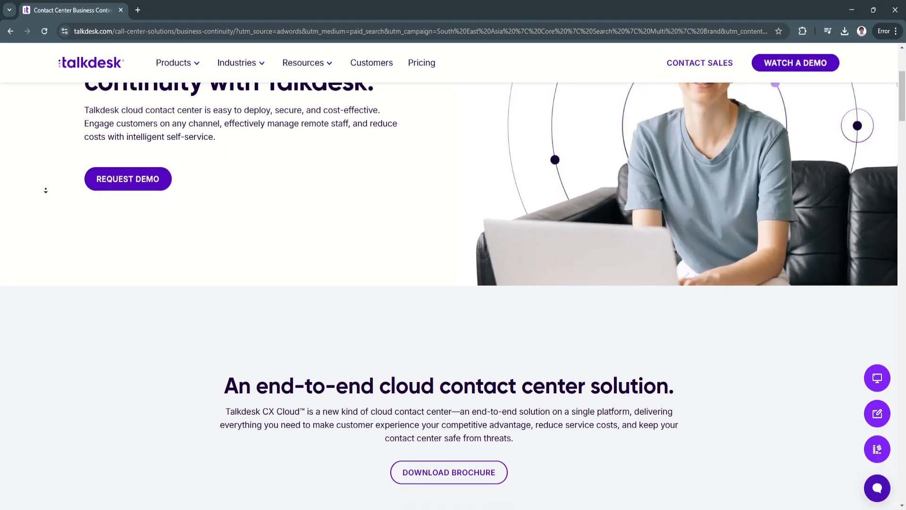
pyautogui.scroll(-3)
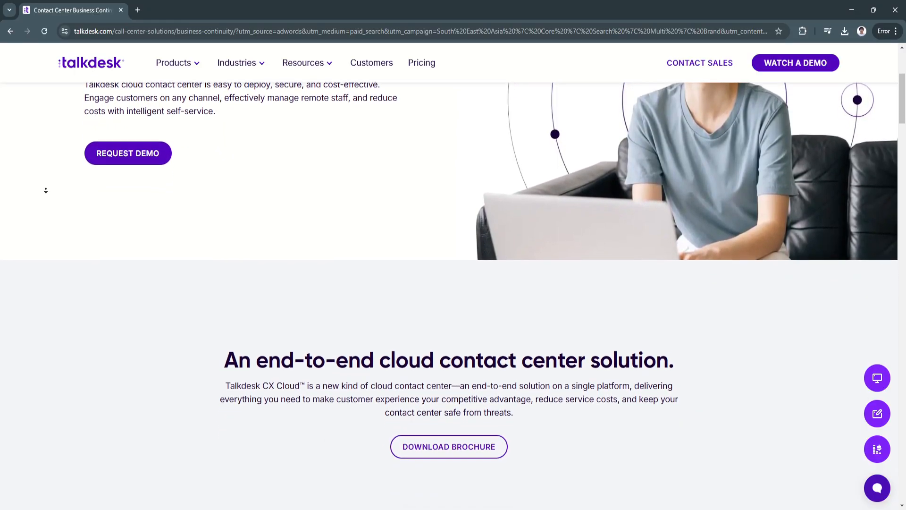
pyautogui.scroll(-3)
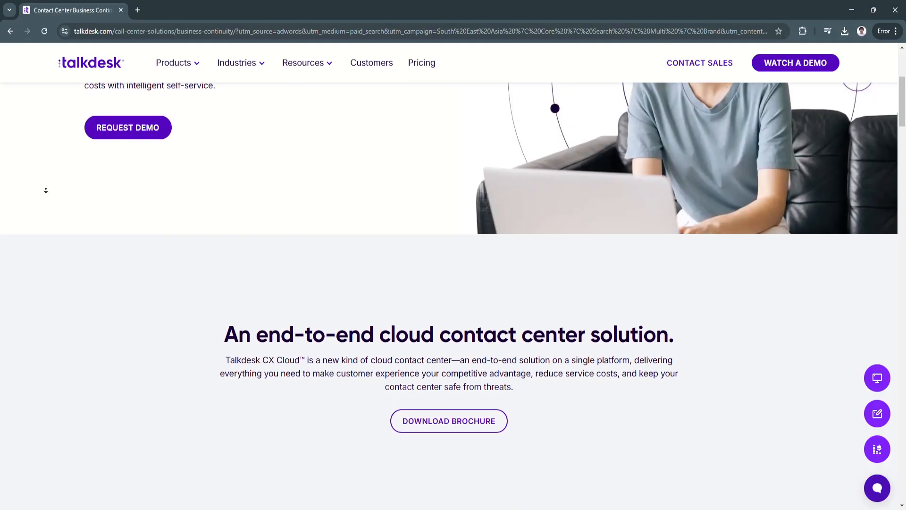
pyautogui.scroll(-3)
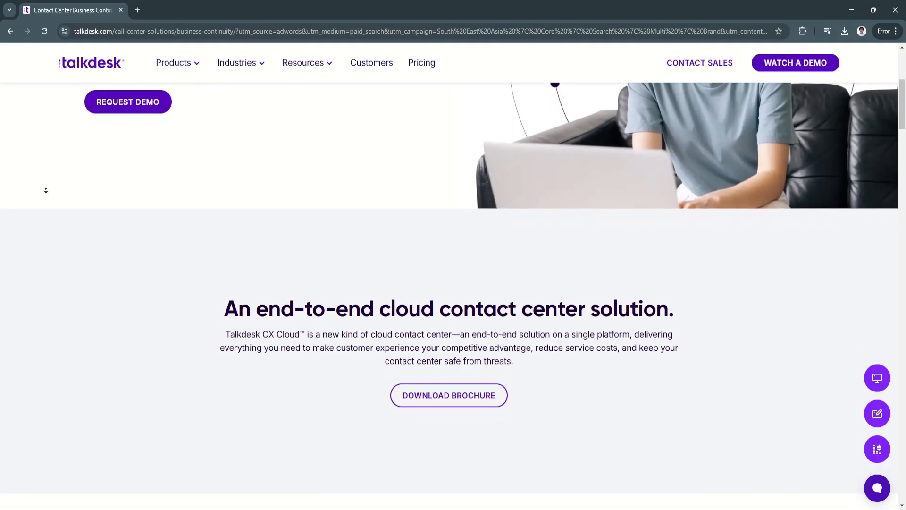
pyautogui.scroll(-3)
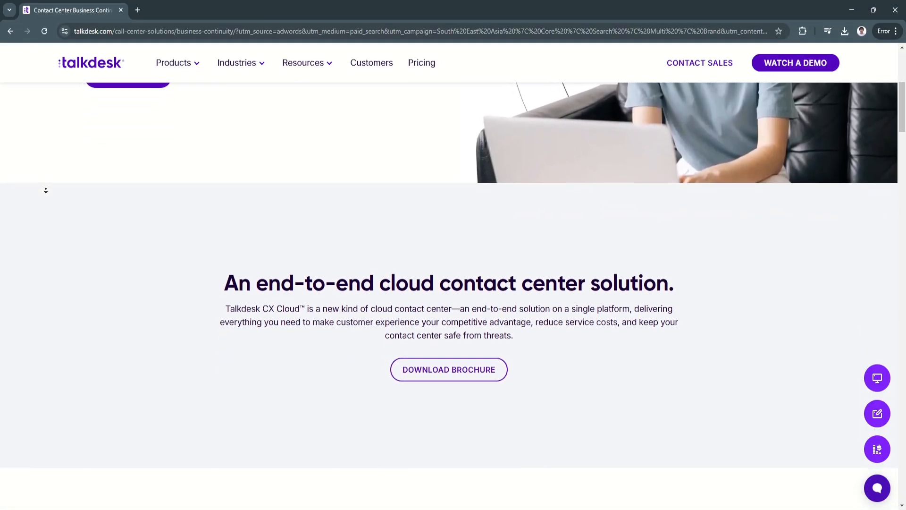
pyautogui.scroll(-3)
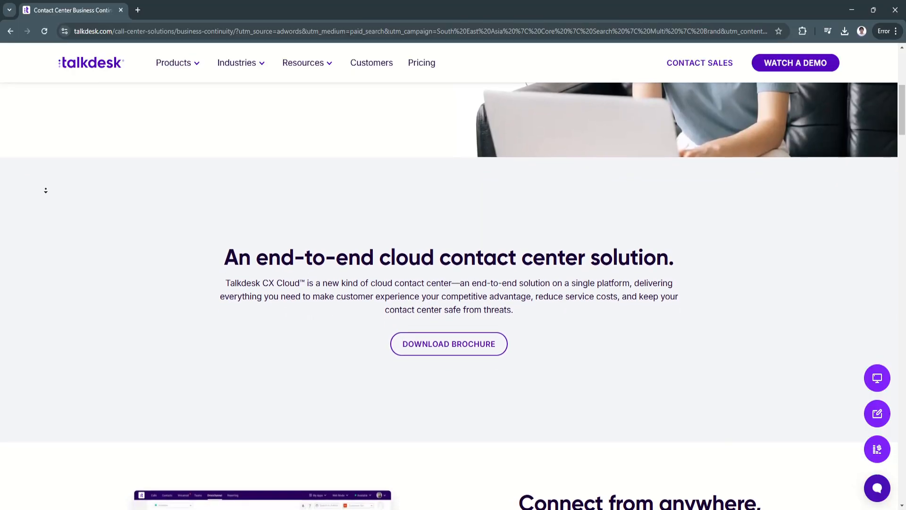
pyautogui.scroll(-3)
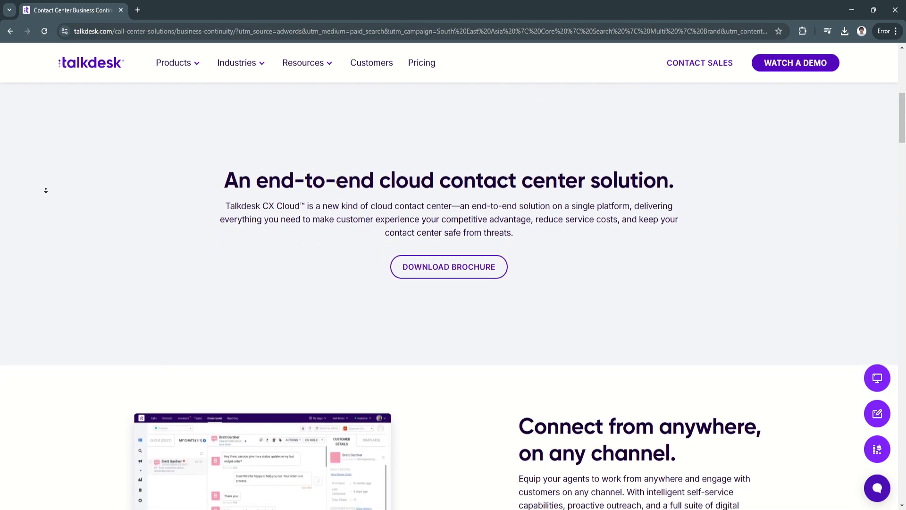
pyautogui.scroll(-3)
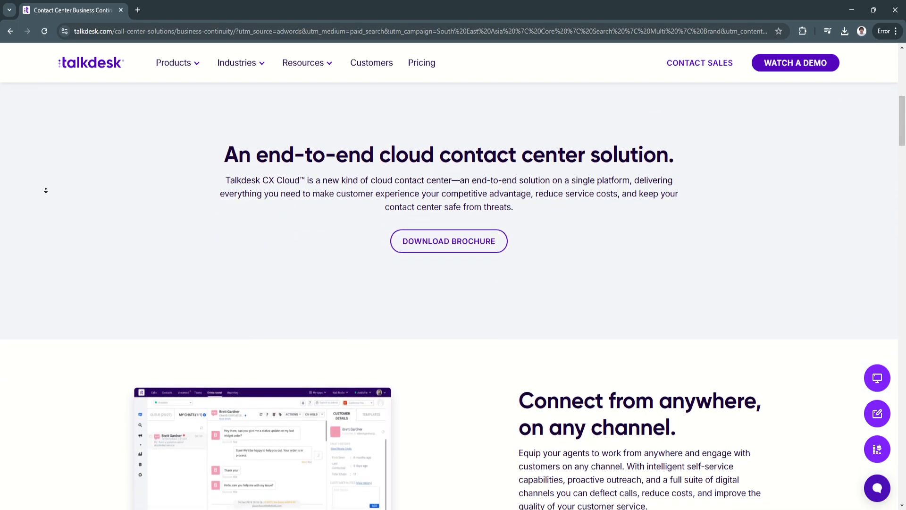
pyautogui.scroll(-3)
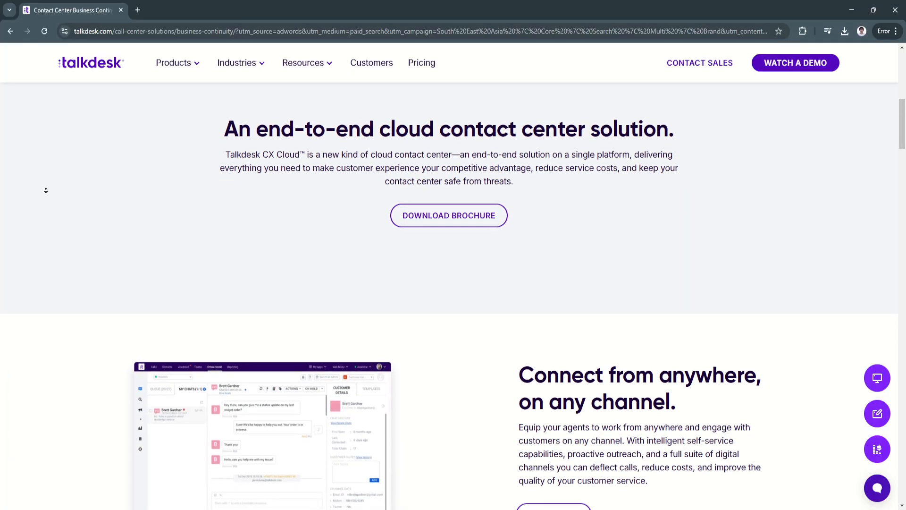
pyautogui.scroll(-3)
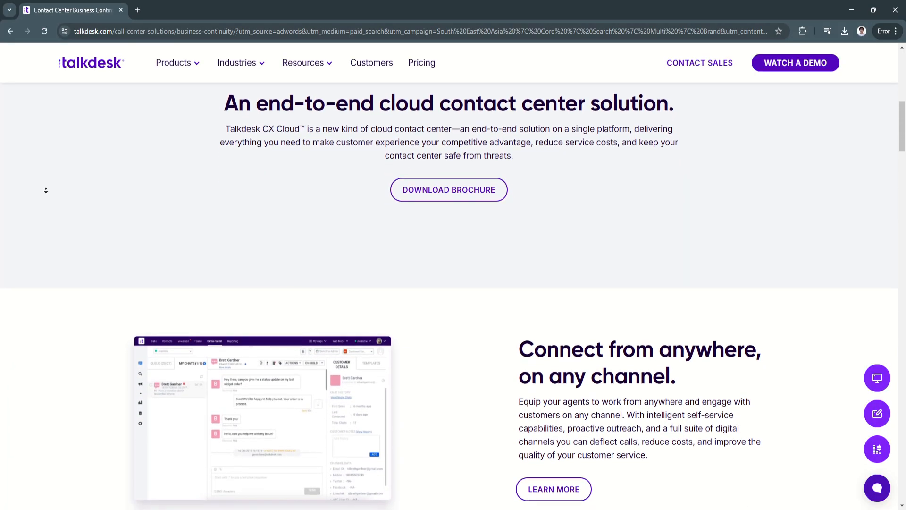
pyautogui.scroll(-3)
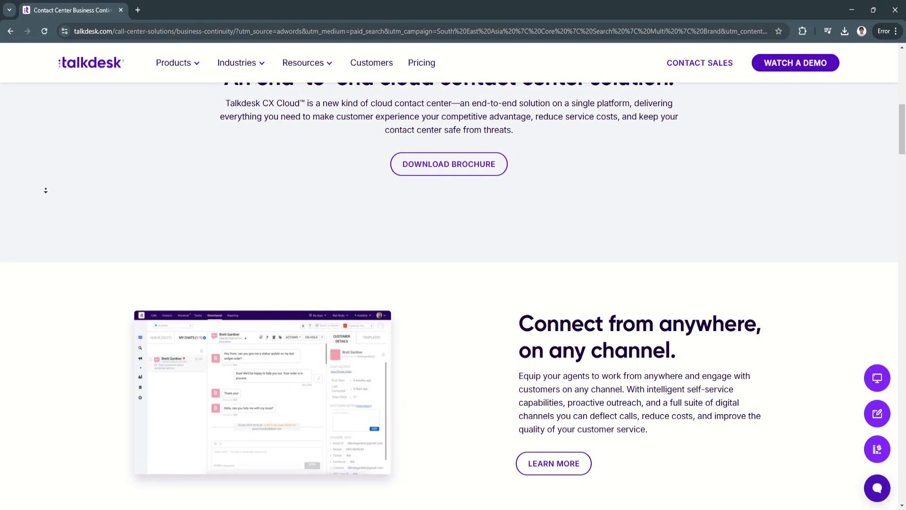
pyautogui.scroll(-3)
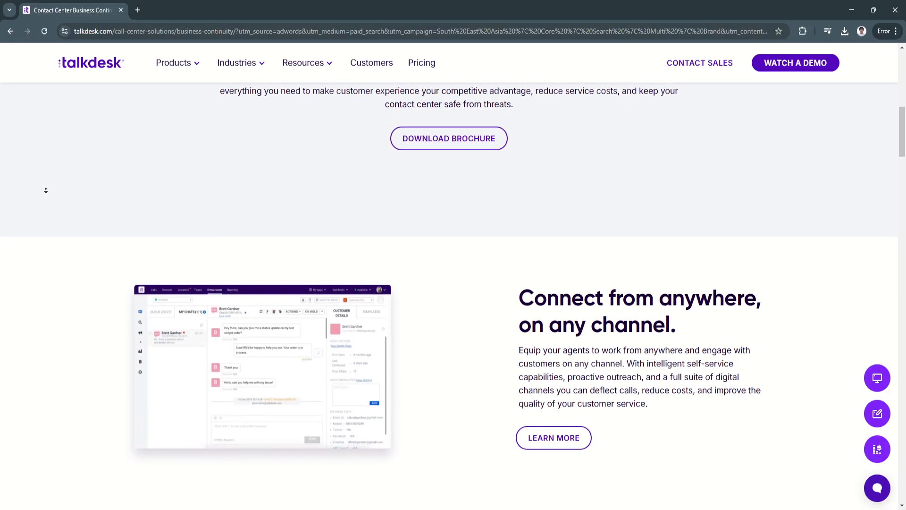
# Scroll past 'Manage a distributed workforce' until 'Intelligent customer self service' is in view
pyautogui.scroll(-3)
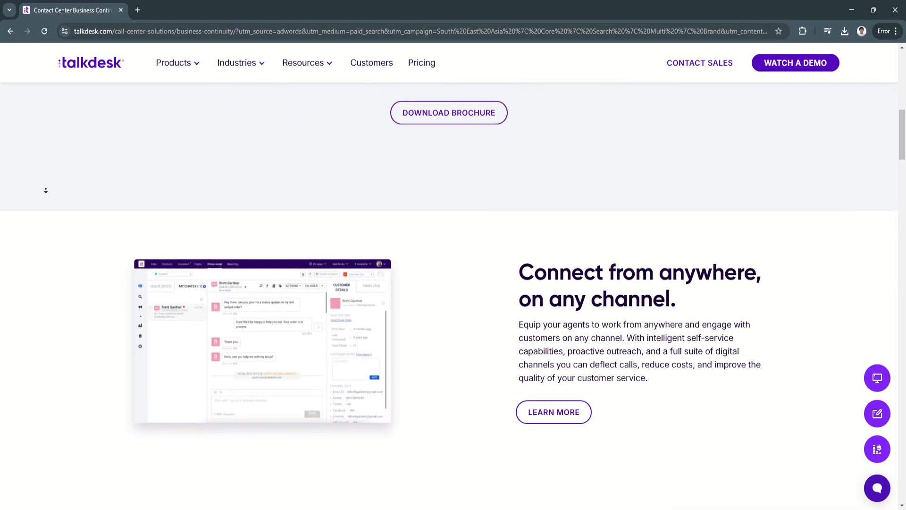
pyautogui.scroll(-3)
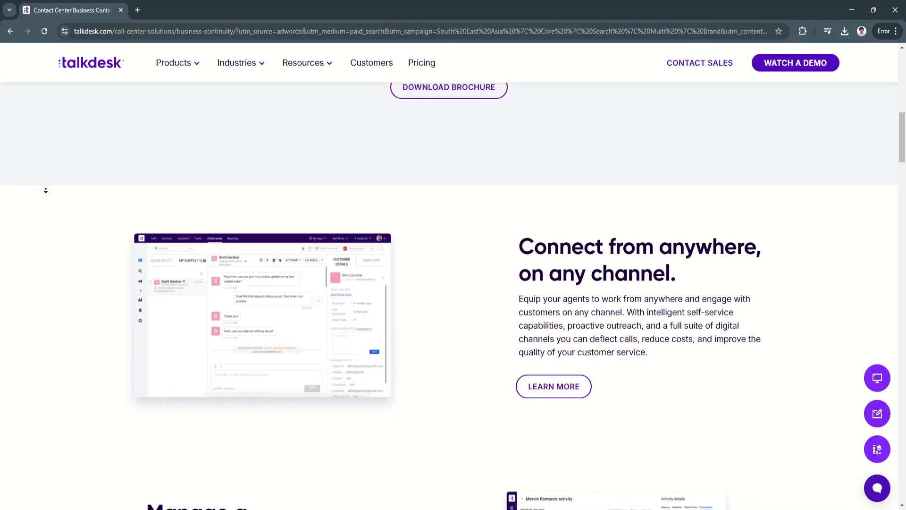
pyautogui.scroll(-3)
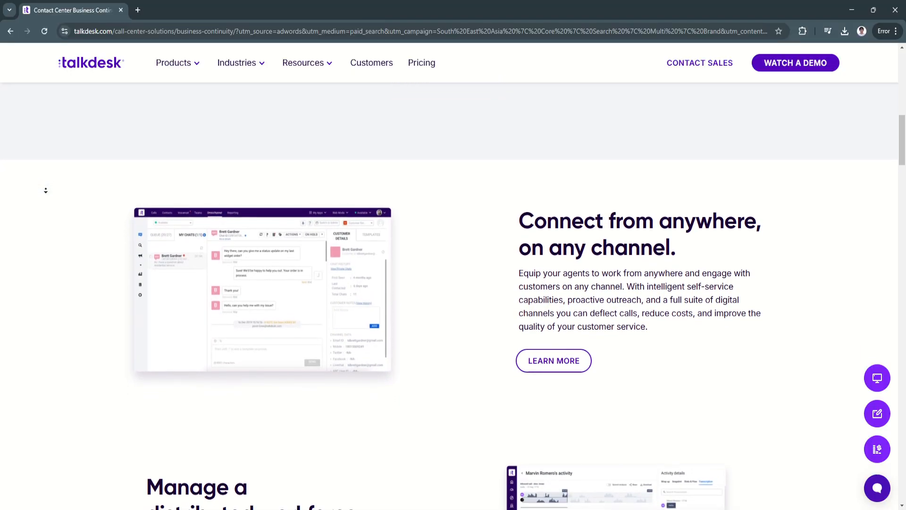
pyautogui.scroll(-3)
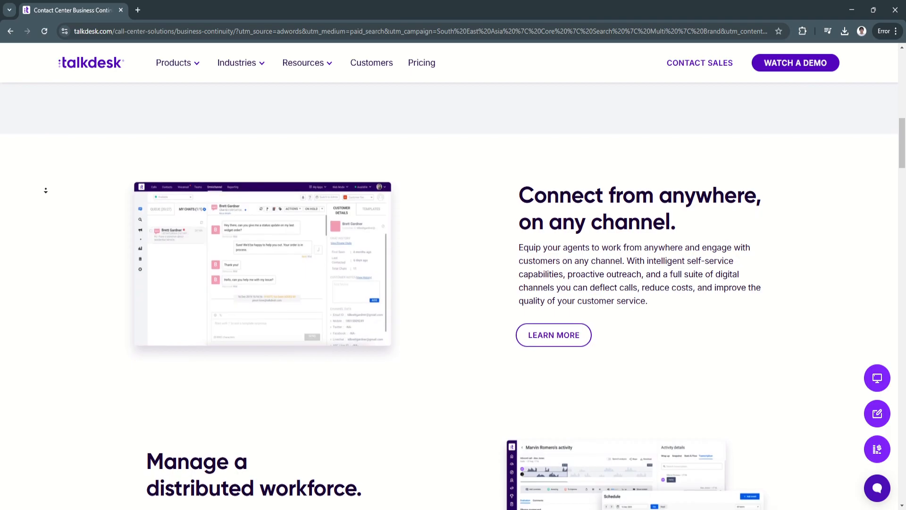
pyautogui.scroll(-3)
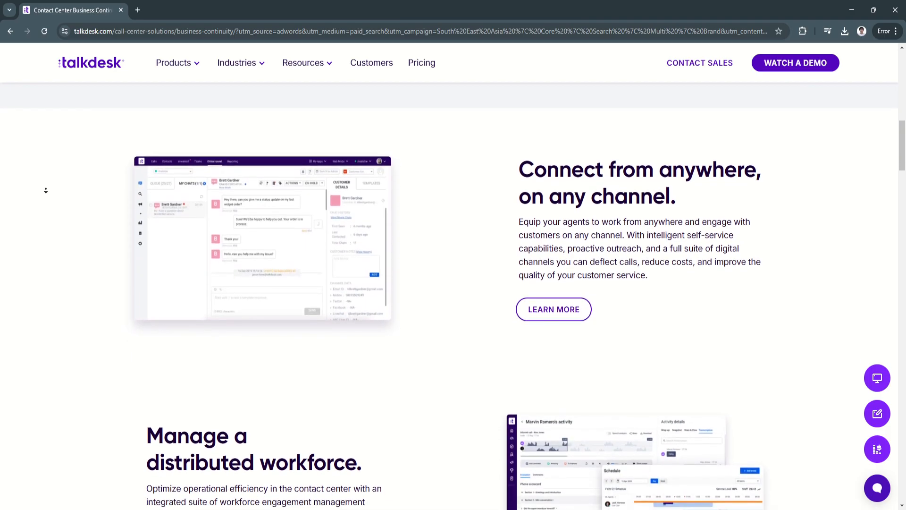
pyautogui.scroll(-3)
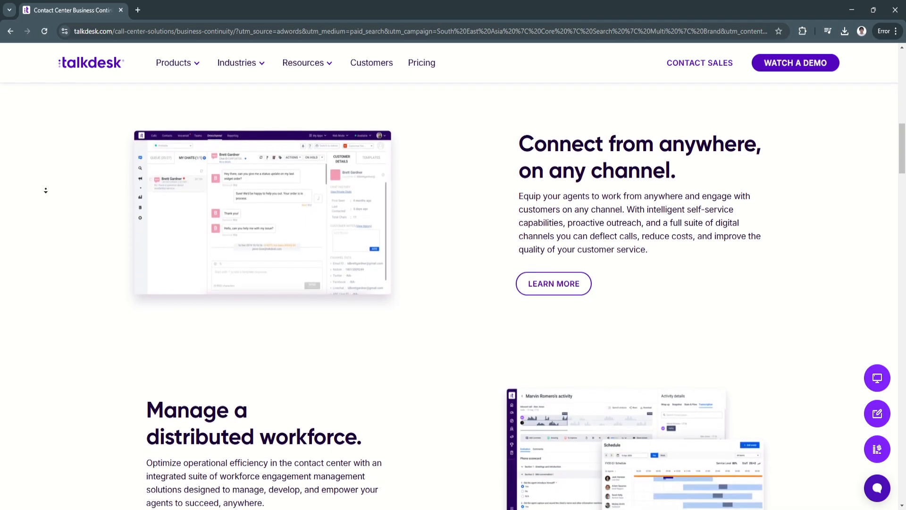
pyautogui.scroll(-3)
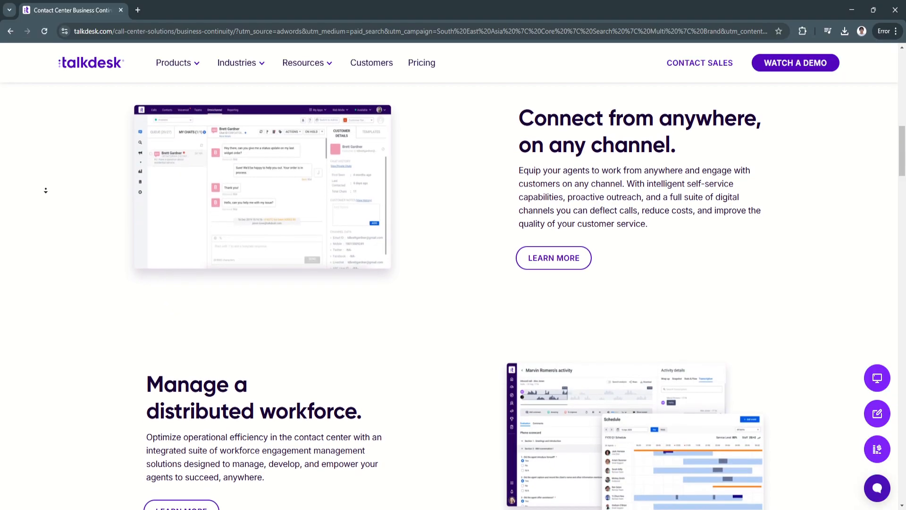
pyautogui.scroll(-3)
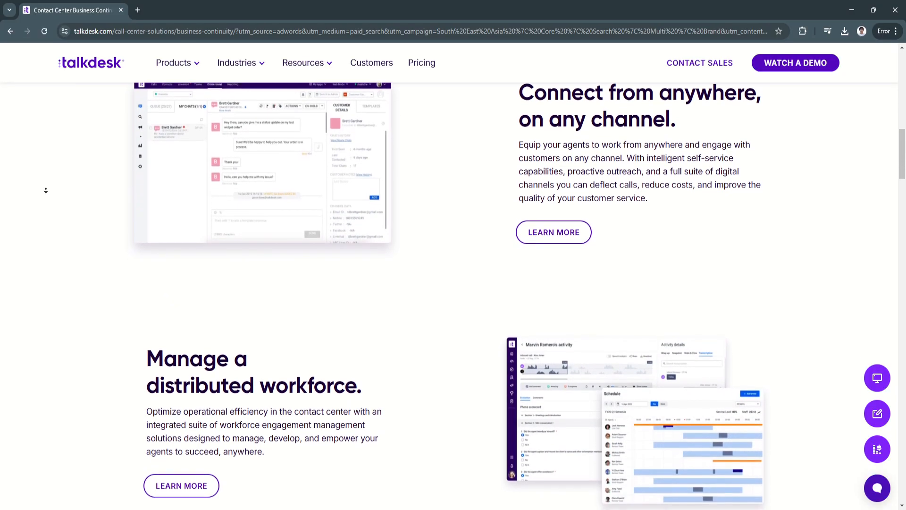
pyautogui.scroll(-3)
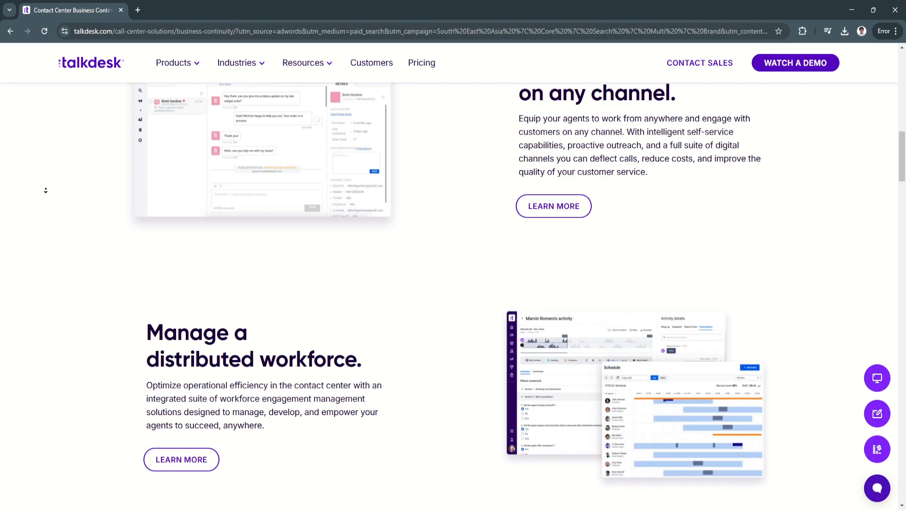
pyautogui.scroll(-3)
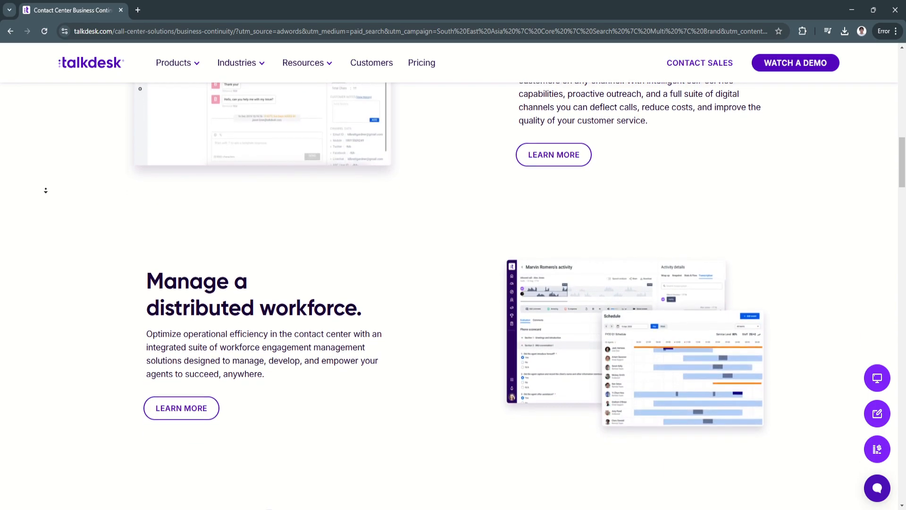
pyautogui.scroll(-3)
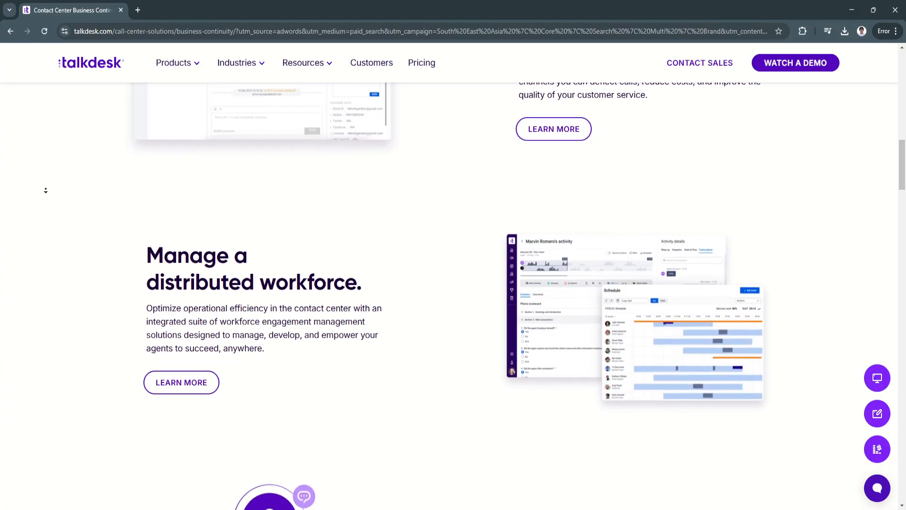
pyautogui.scroll(-3)
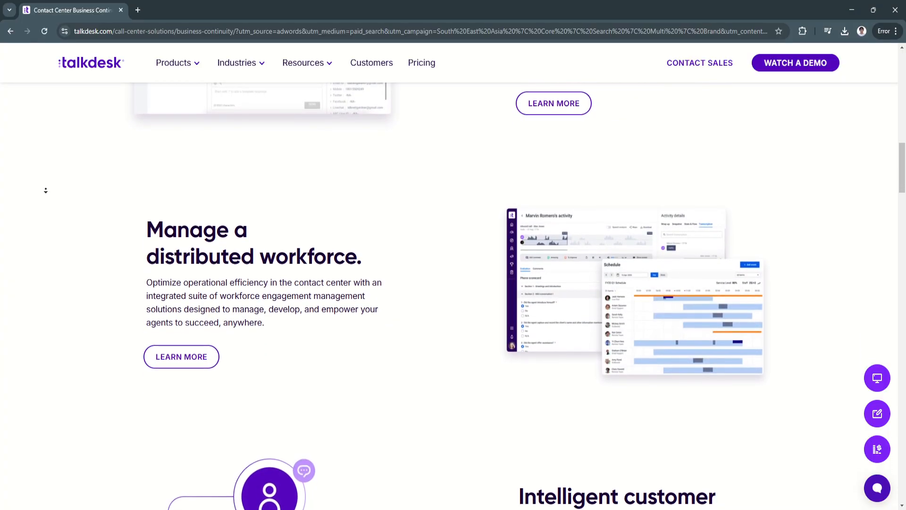
pyautogui.scroll(-3)
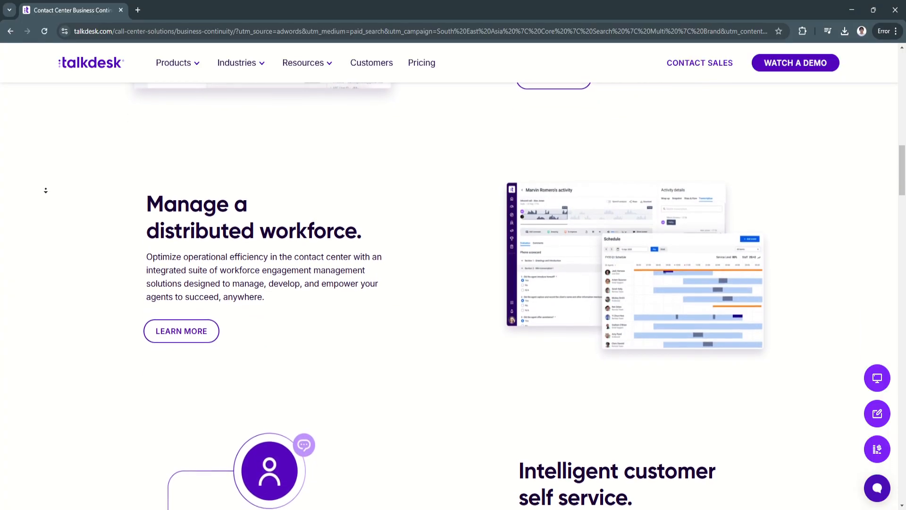
pyautogui.scroll(-3)
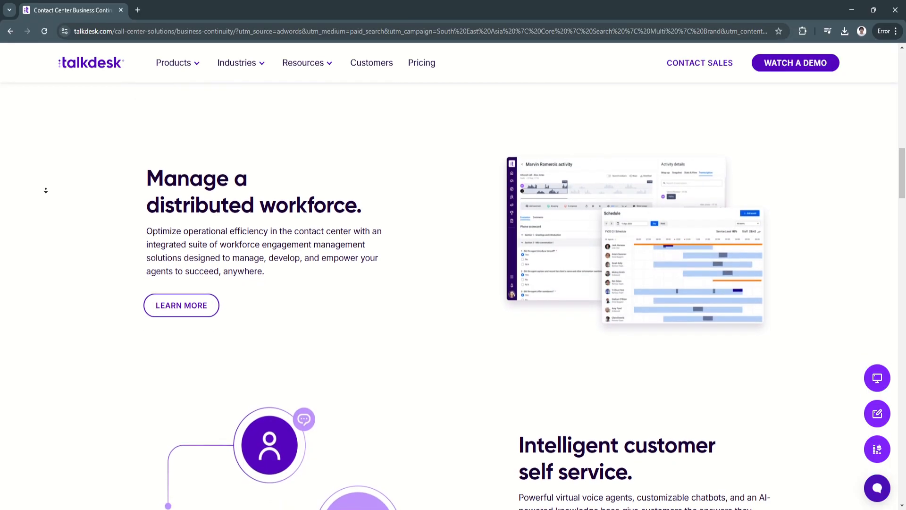
pyautogui.scroll(-3)
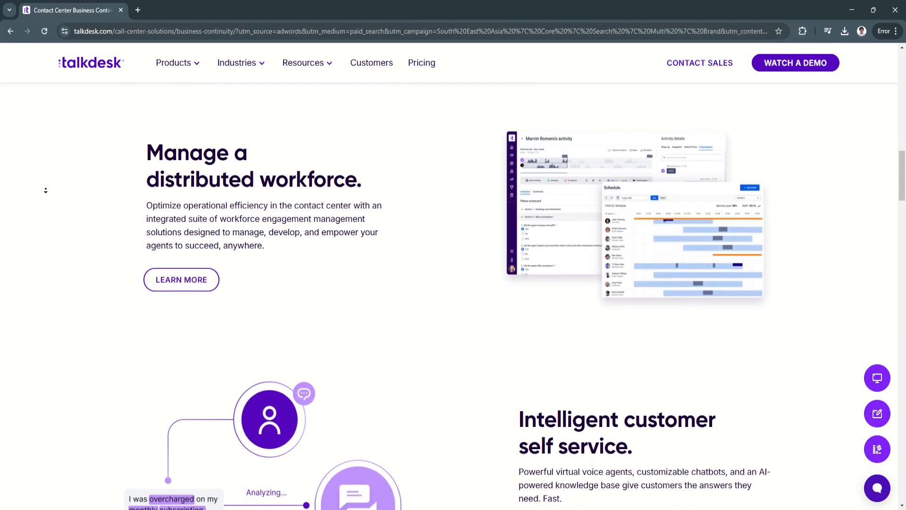
pyautogui.scroll(-3)
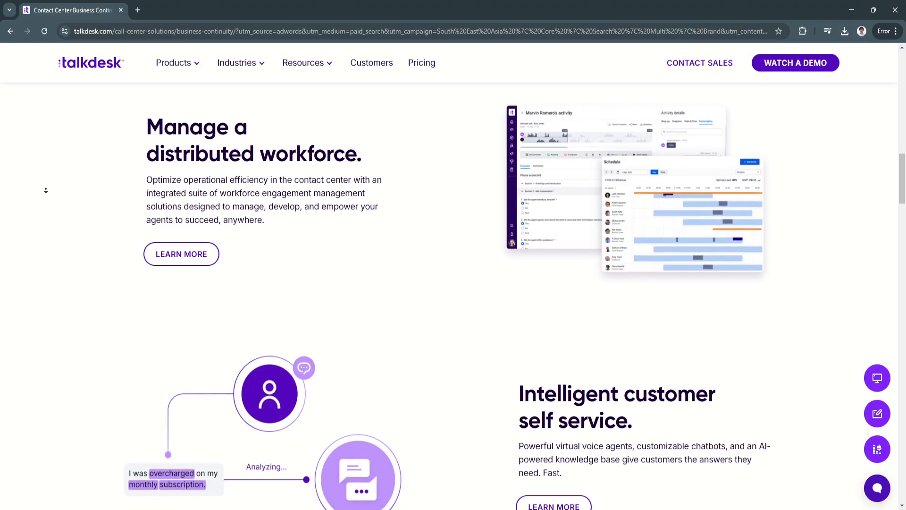
pyautogui.scroll(-3)
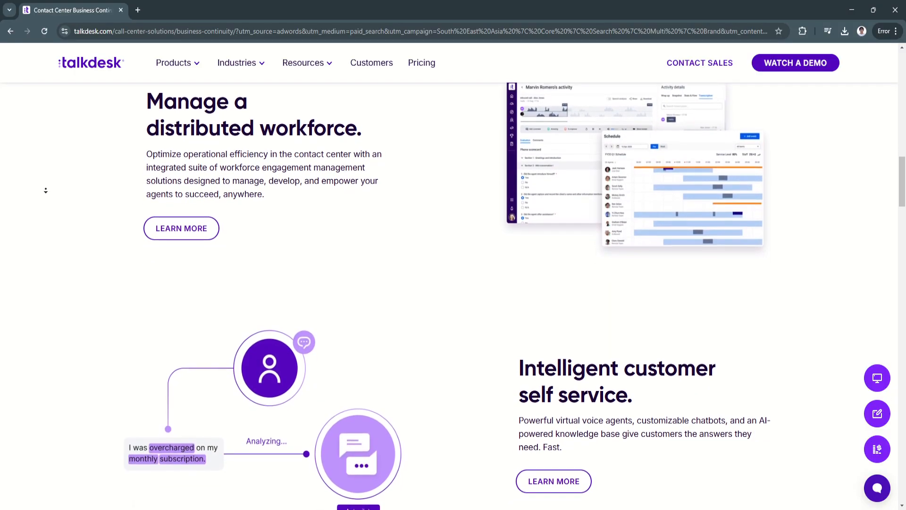
pyautogui.scroll(-3)
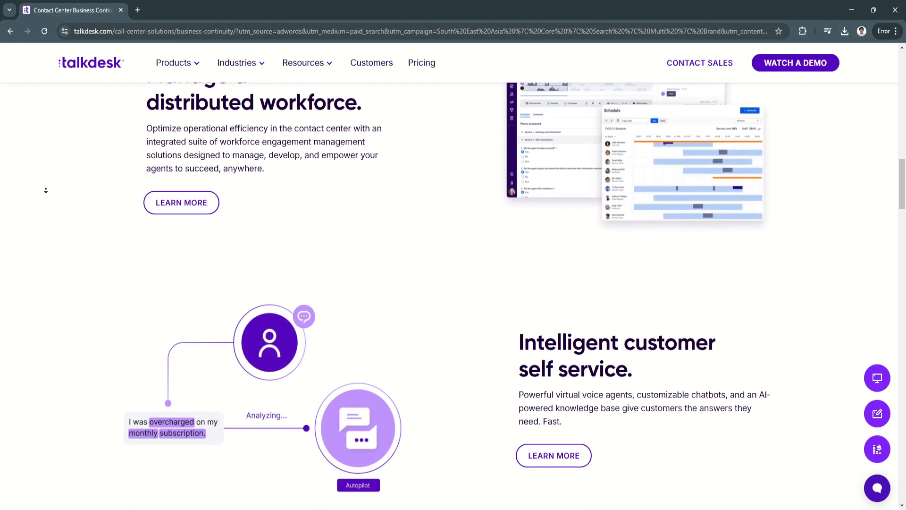
pyautogui.scroll(-3)
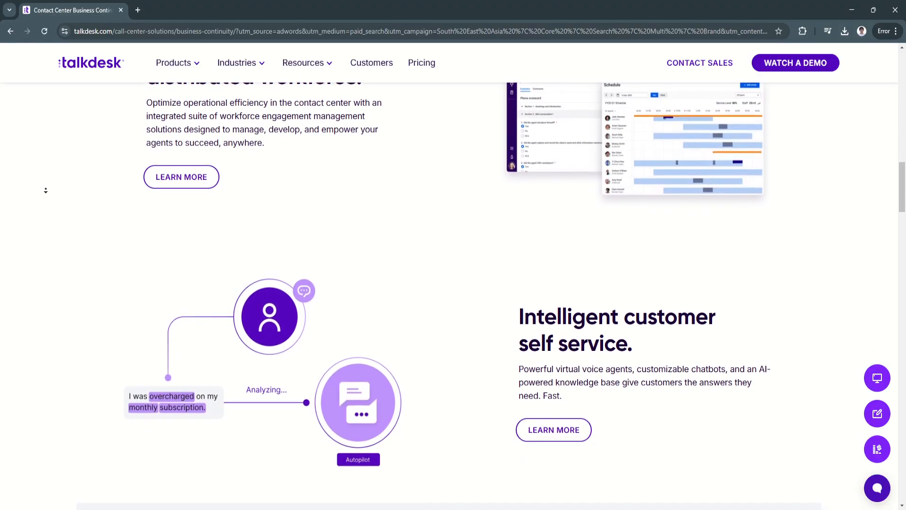
# Scroll down until the Zumiez fully-remote testimonial quote is completely visible
pyautogui.scroll(-3)
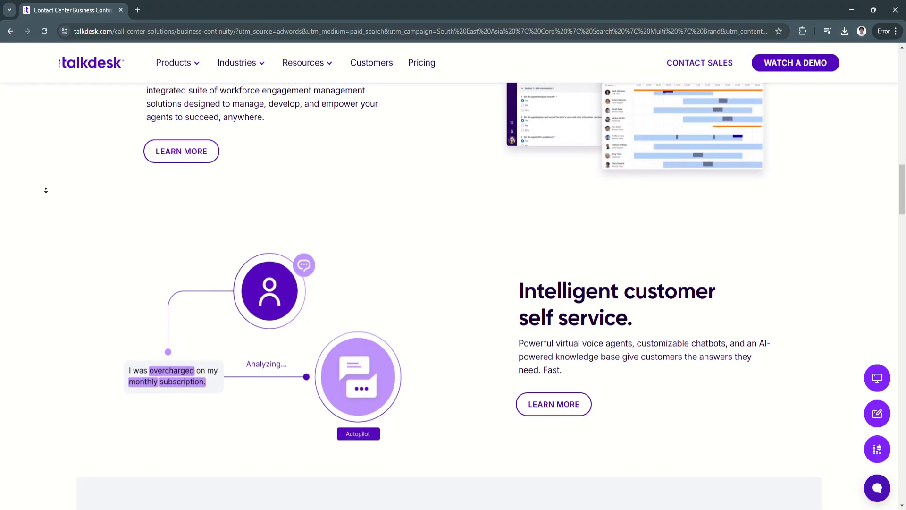
pyautogui.scroll(-3)
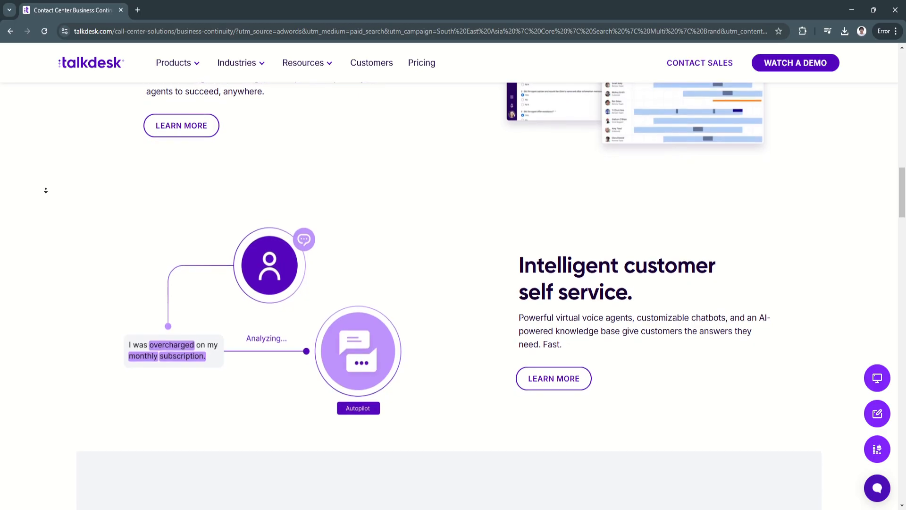
pyautogui.scroll(-3)
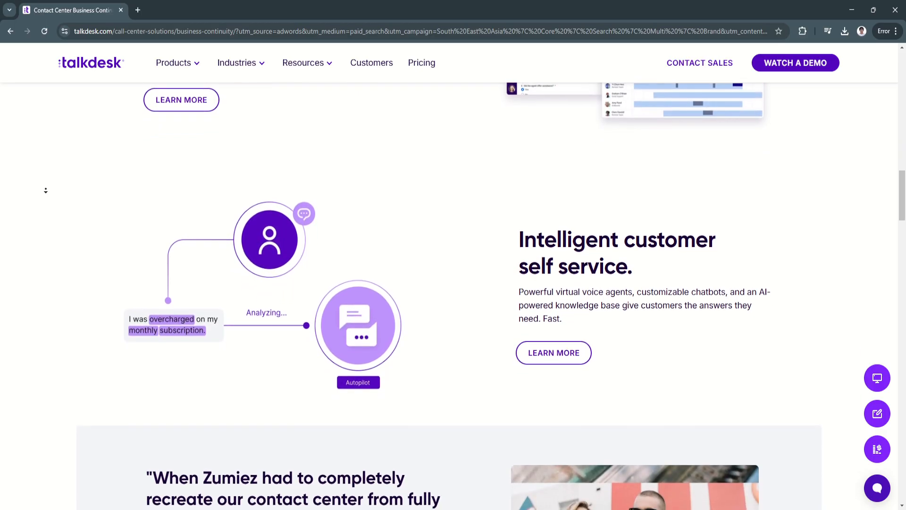
pyautogui.scroll(-3)
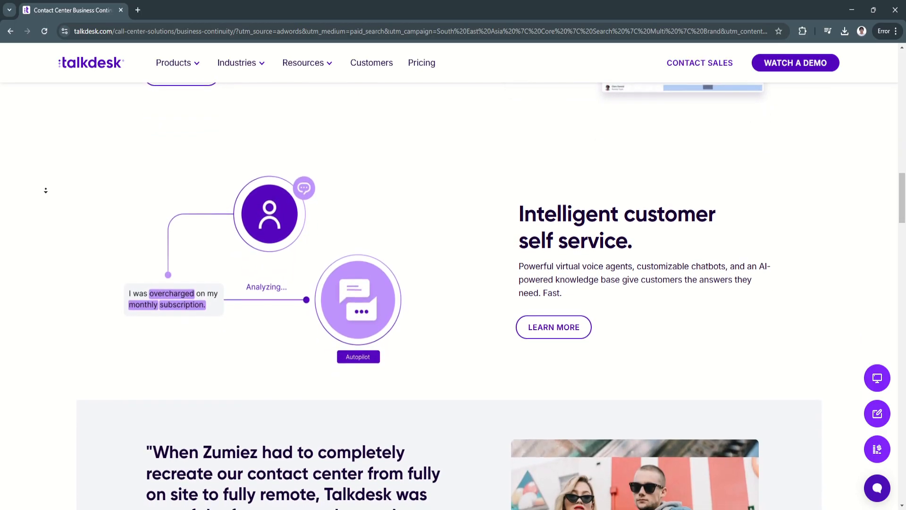
pyautogui.scroll(-3)
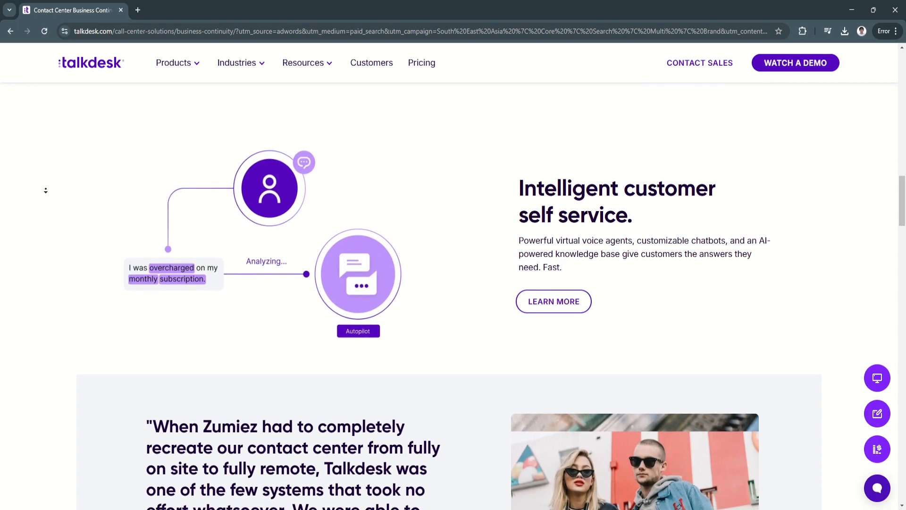
pyautogui.scroll(-3)
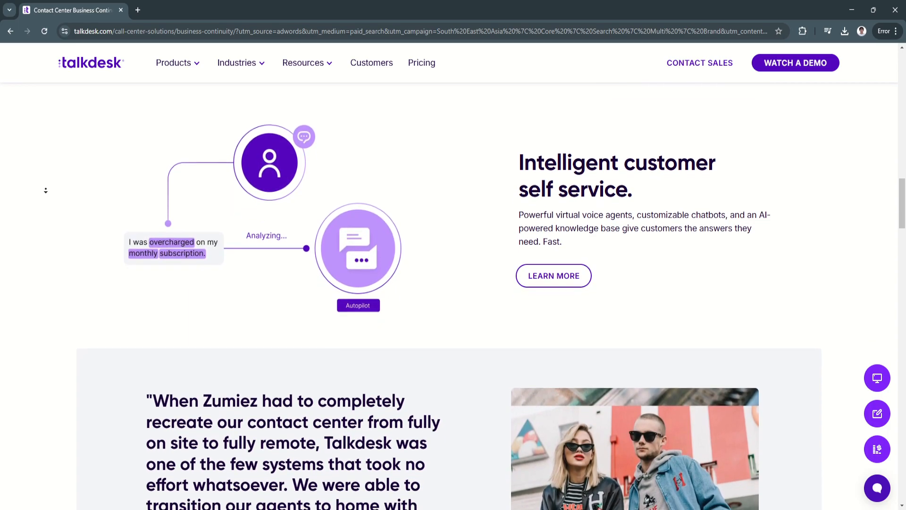
pyautogui.scroll(-3)
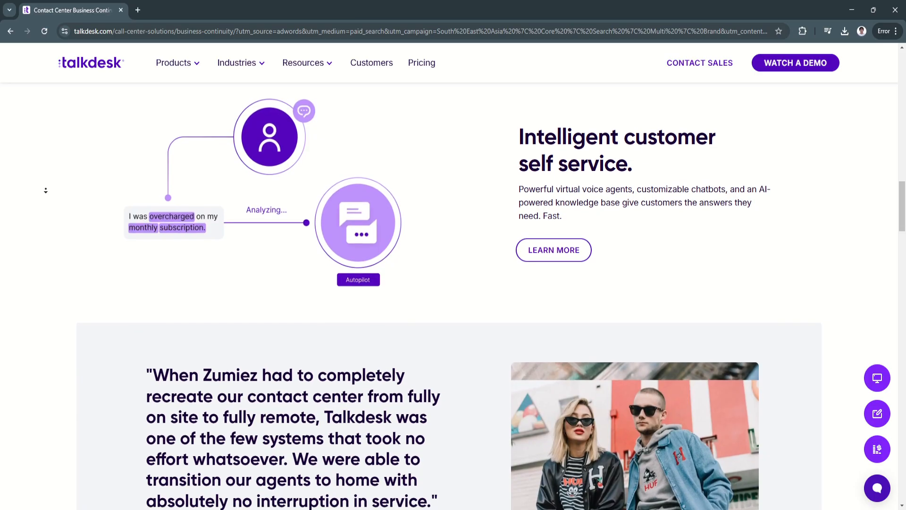
pyautogui.scroll(-3)
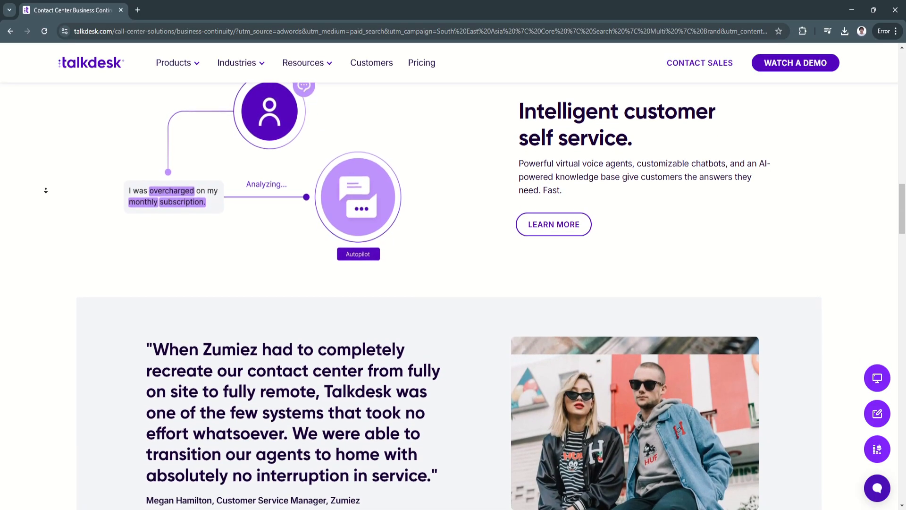
pyautogui.scroll(-3)
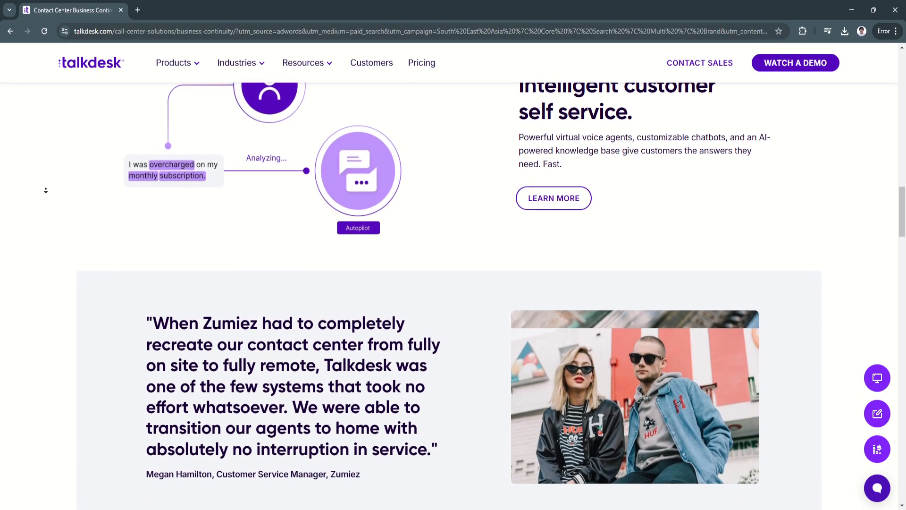
pyautogui.scroll(-3)
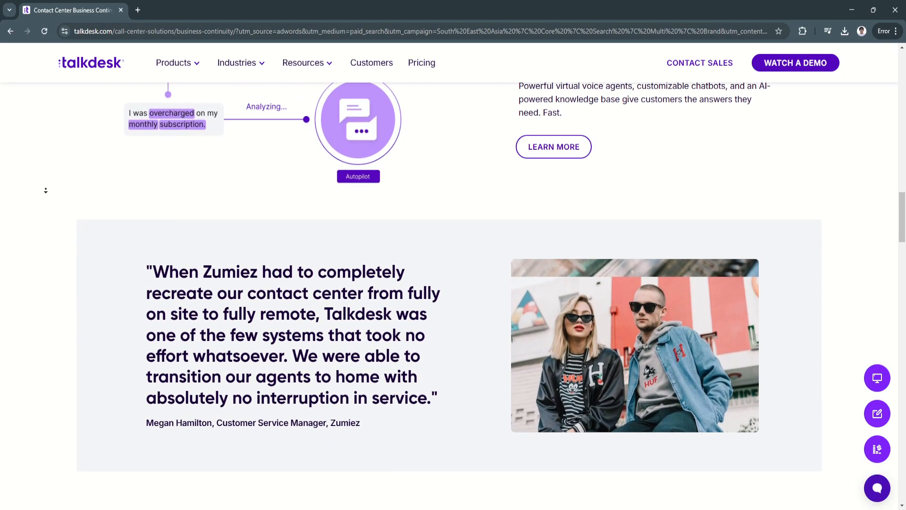
pyautogui.scroll(-3)
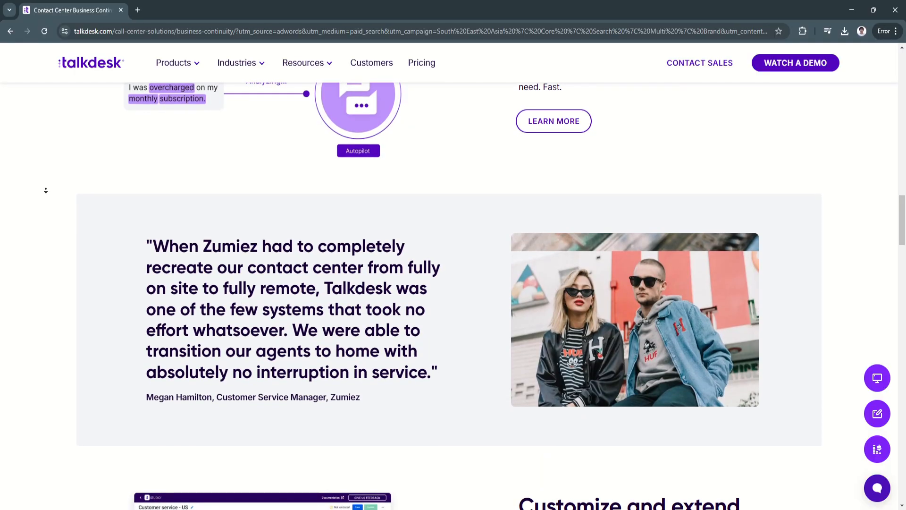
pyautogui.scroll(-3)
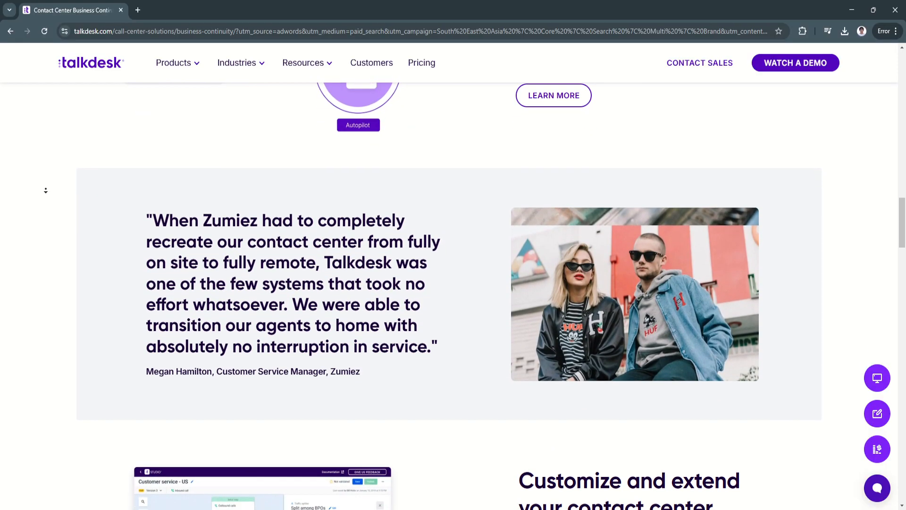
# Scroll down until 'Customize and extend your contact center' is fully shown
pyautogui.scroll(-3)
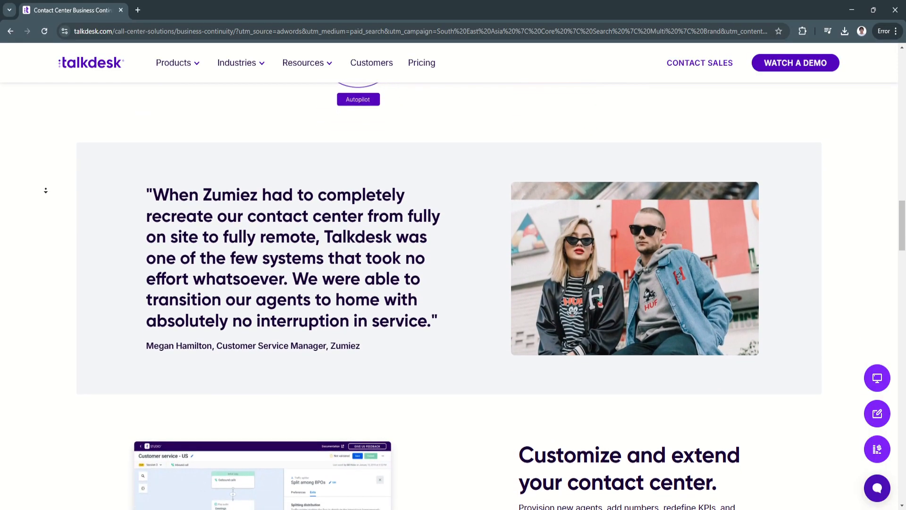
pyautogui.scroll(-3)
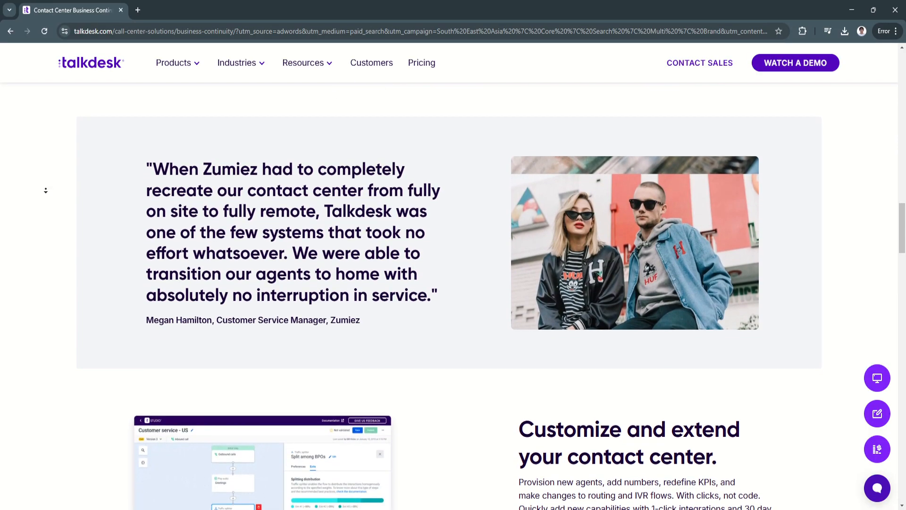
pyautogui.scroll(-3)
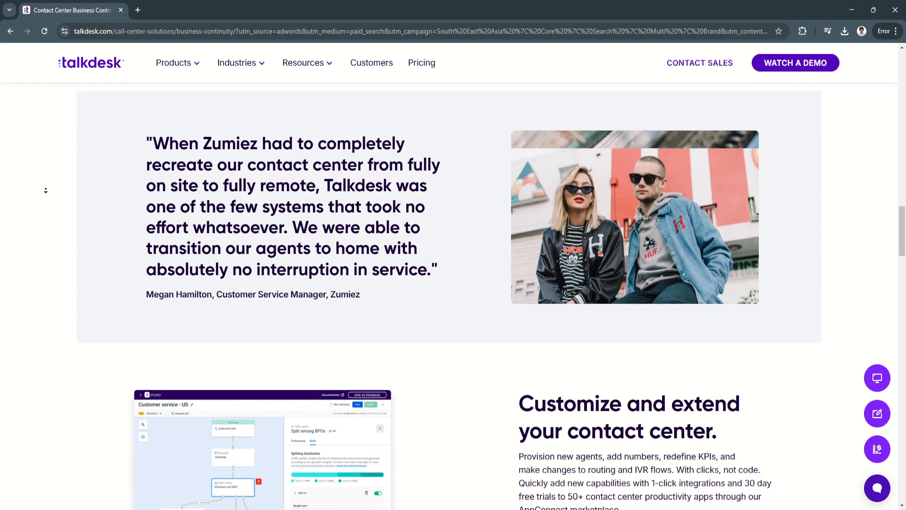
pyautogui.scroll(-3)
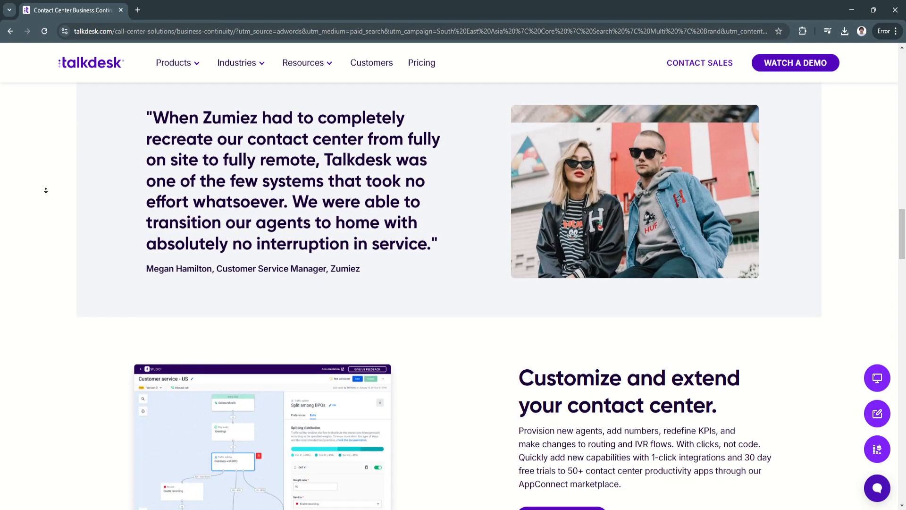
pyautogui.scroll(-3)
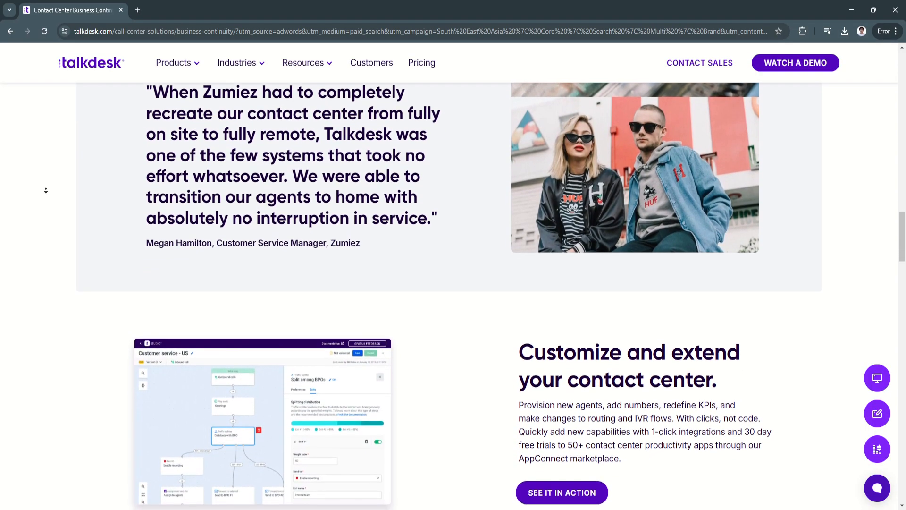
pyautogui.scroll(-3)
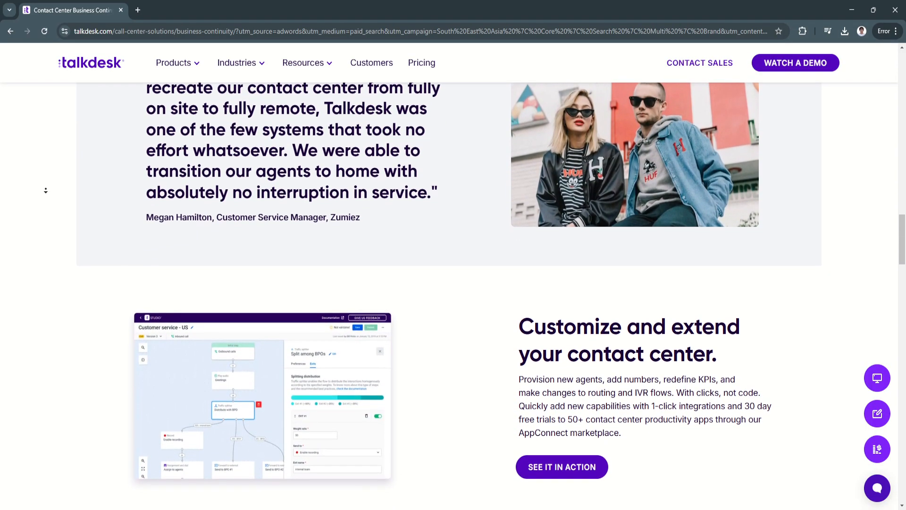
pyautogui.scroll(-3)
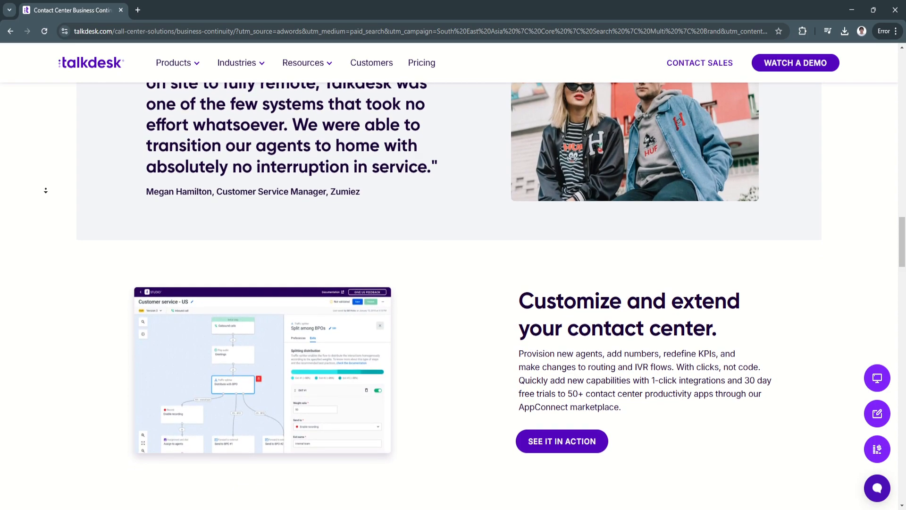
pyautogui.scroll(-3)
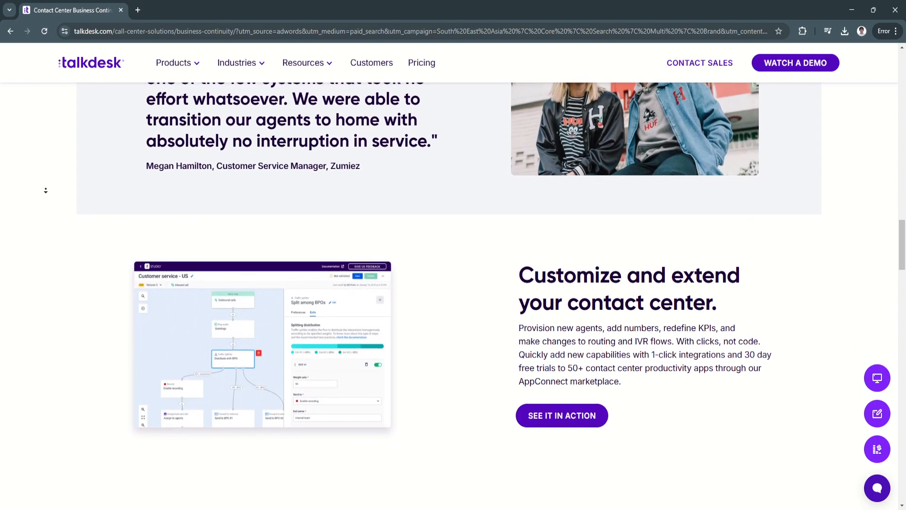
pyautogui.scroll(-3)
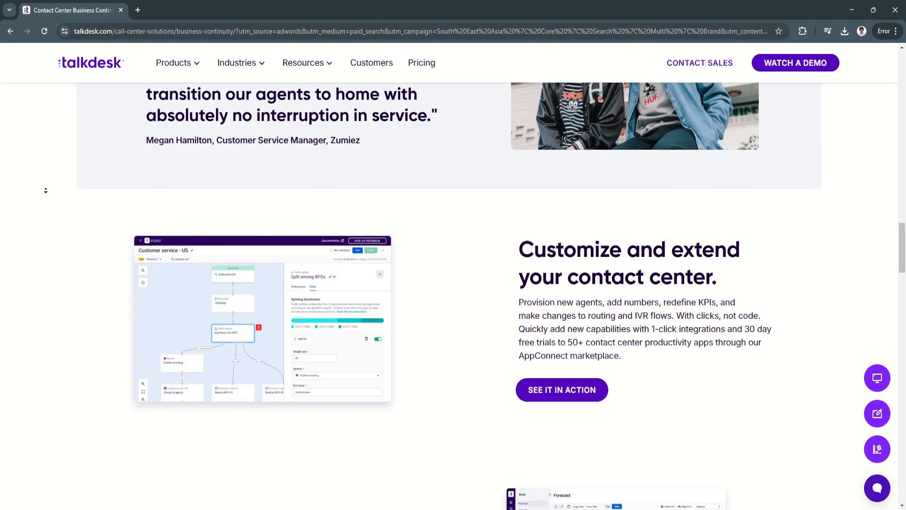
pyautogui.scroll(-3)
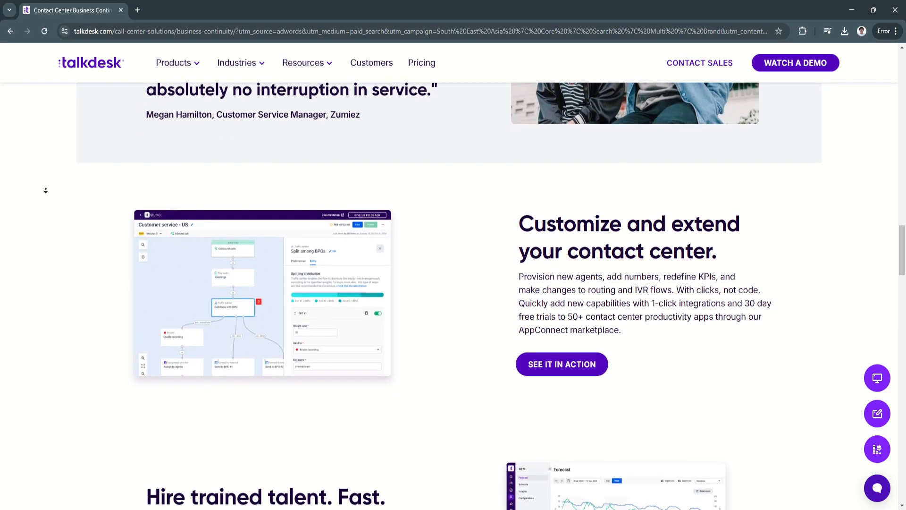
# Scroll down until 'Hire trained talent. Fast.' is centred on screen
pyautogui.scroll(-3)
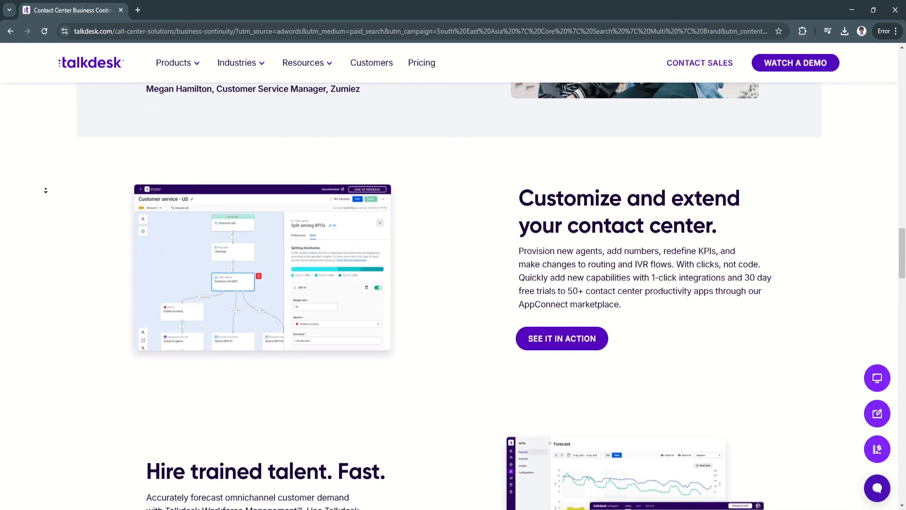
pyautogui.scroll(-3)
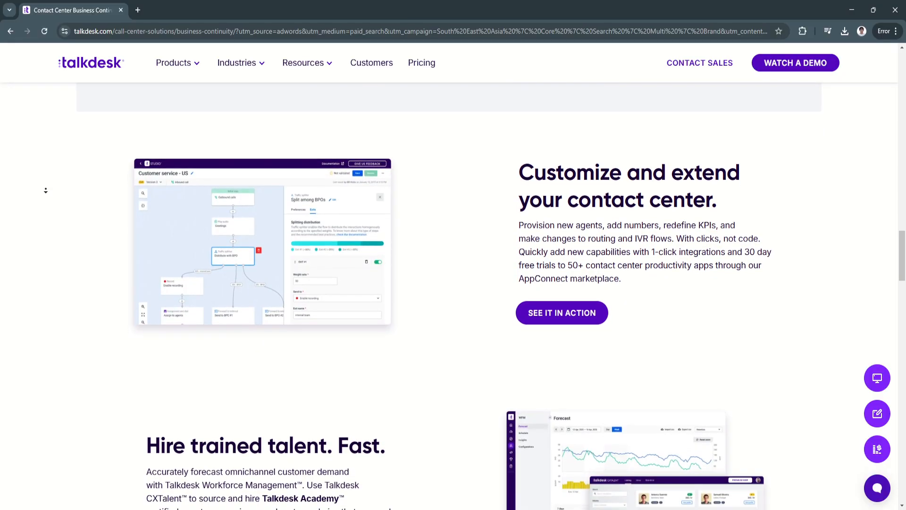
pyautogui.scroll(-3)
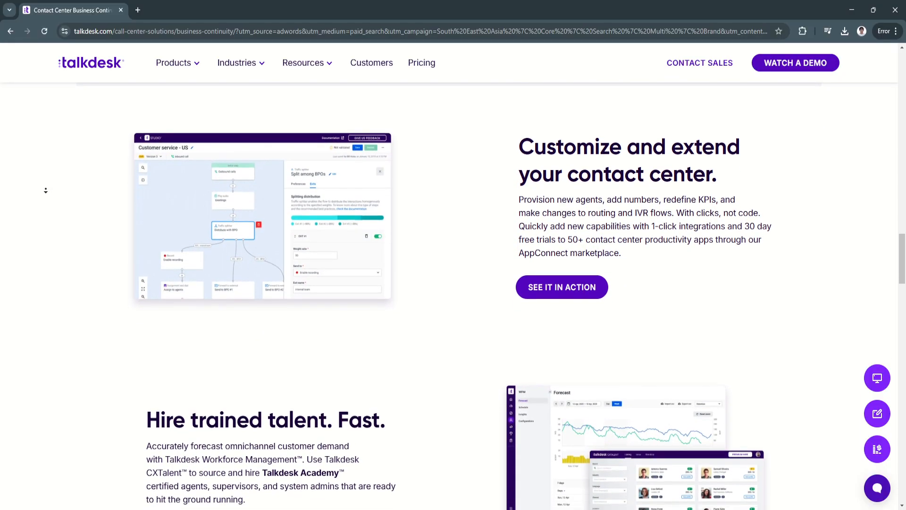
pyautogui.scroll(-3)
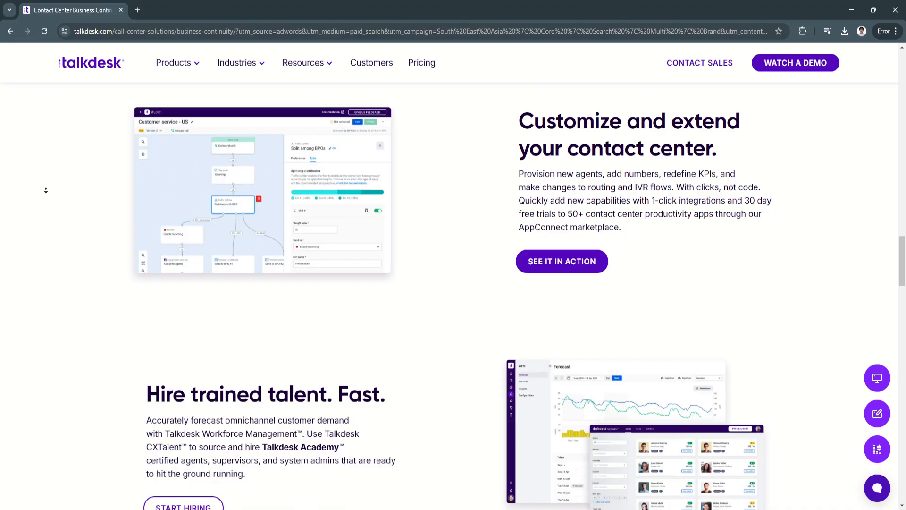
pyautogui.scroll(-3)
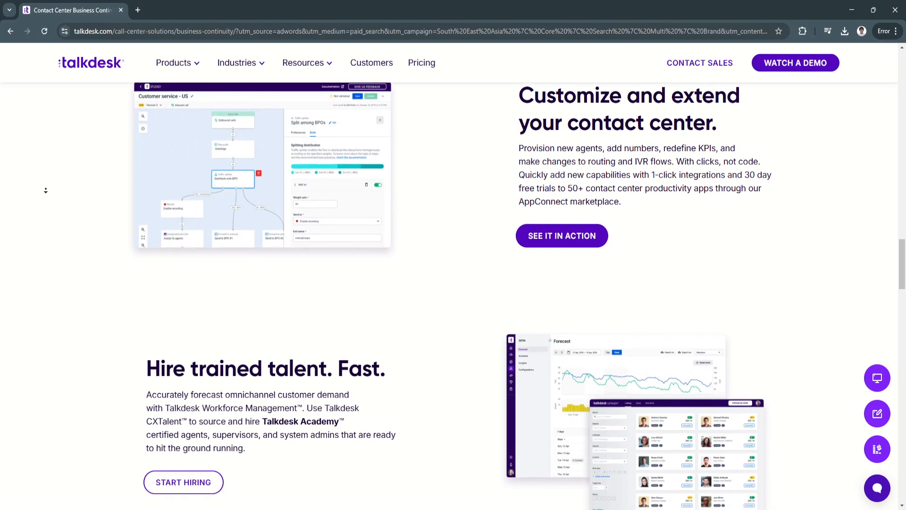
pyautogui.scroll(-3)
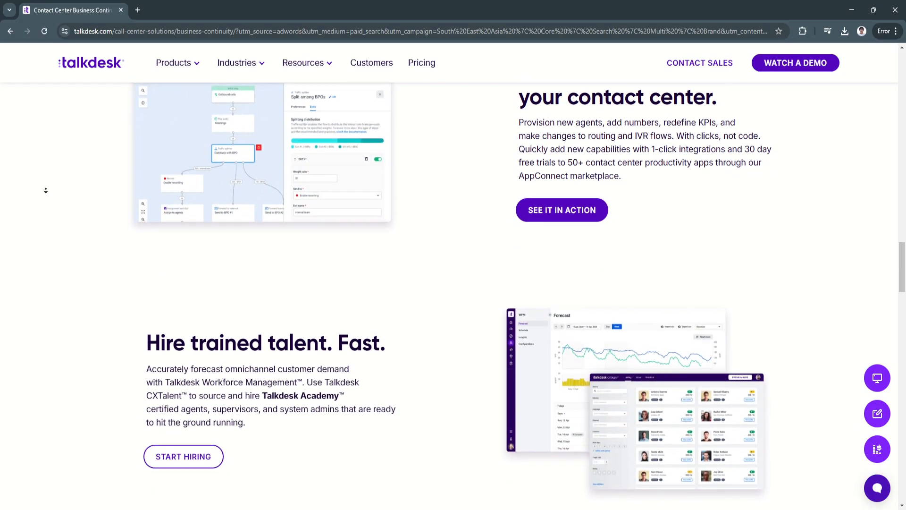
pyautogui.scroll(-3)
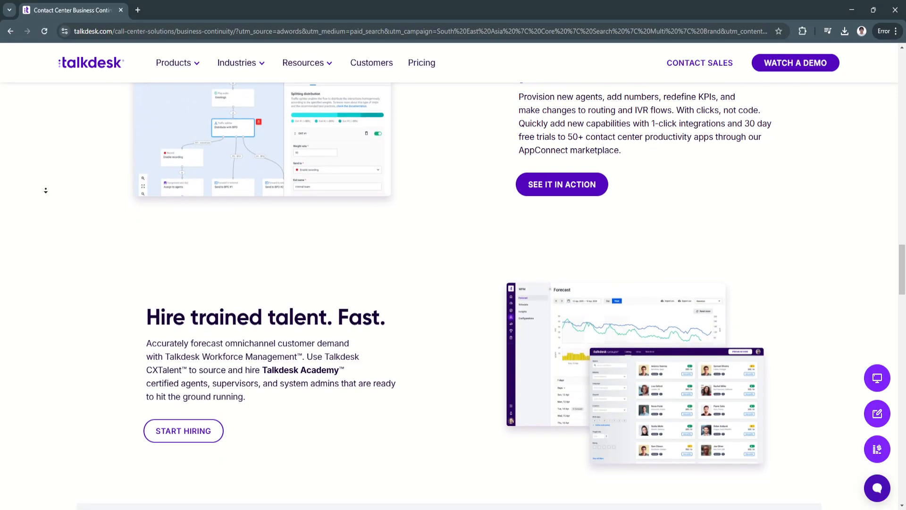
pyautogui.scroll(-3)
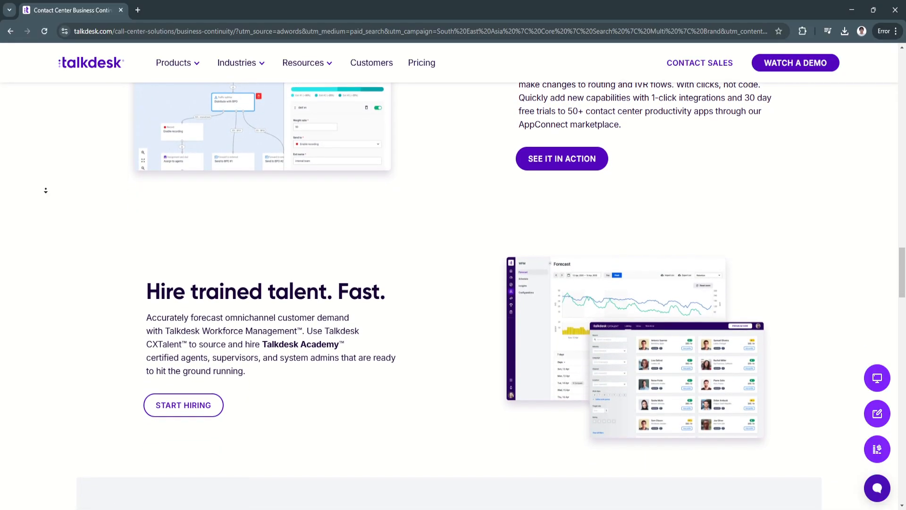
pyautogui.scroll(-3)
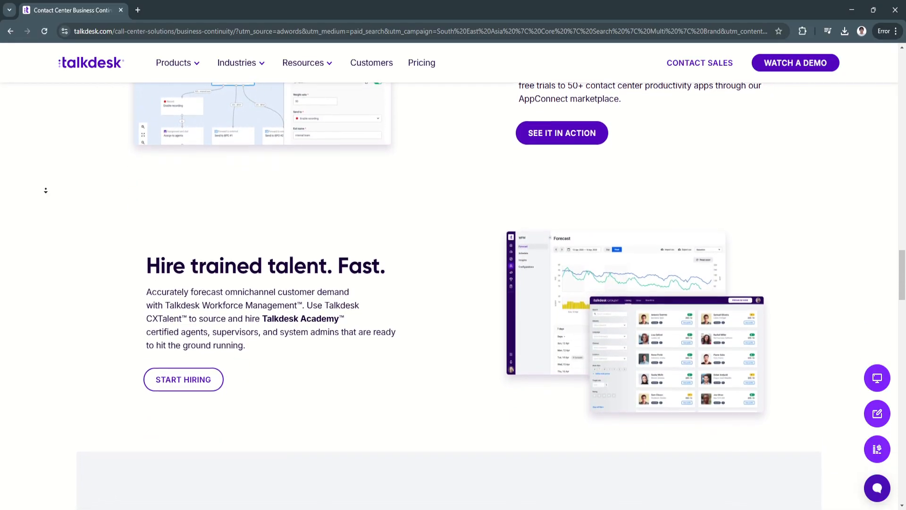
pyautogui.scroll(-3)
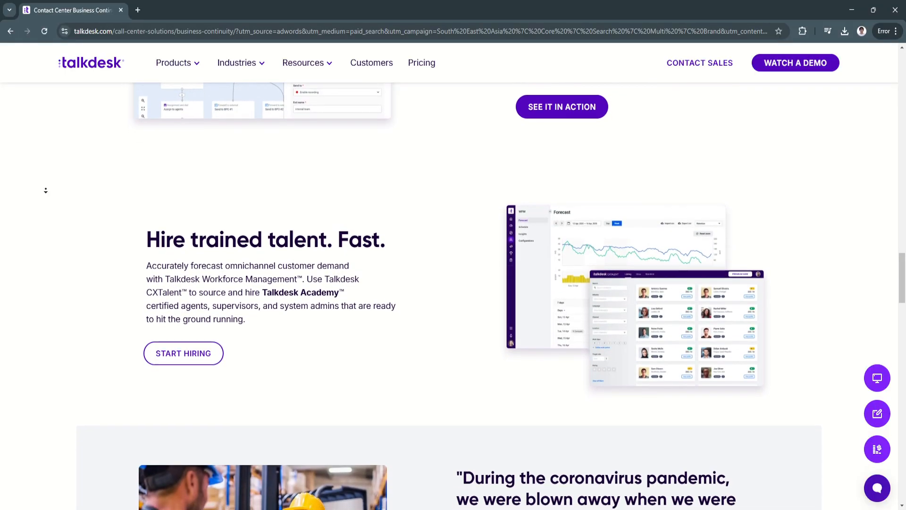
# Scroll down to the EmployBridge coronavirus-pandemic testimonial with the warehouse photo
pyautogui.scroll(-3)
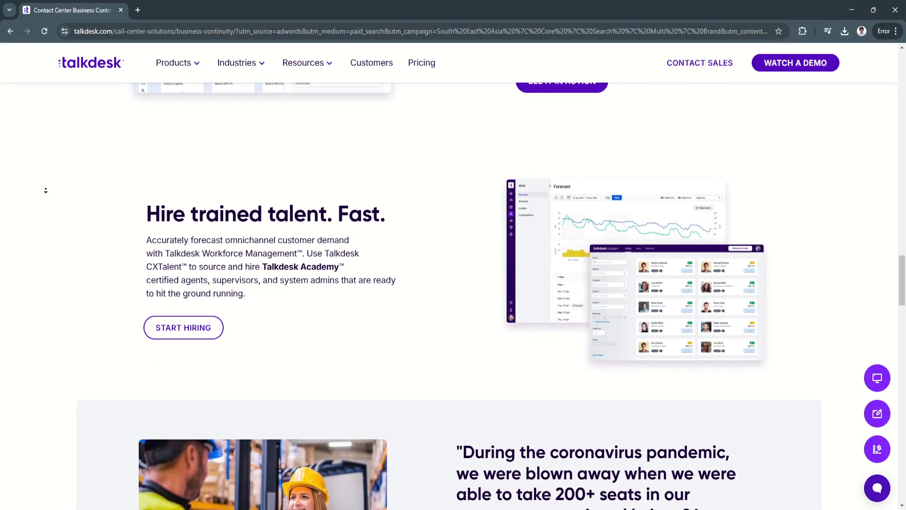
pyautogui.scroll(-3)
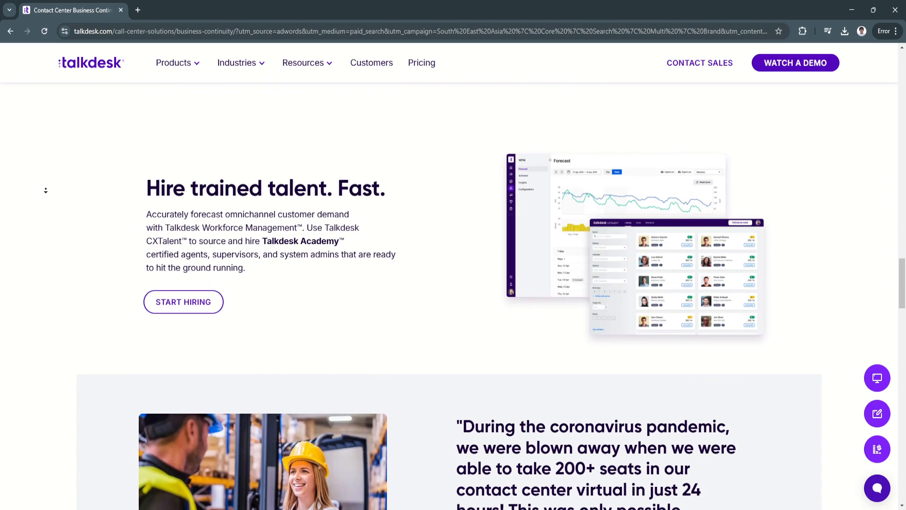
pyautogui.scroll(-3)
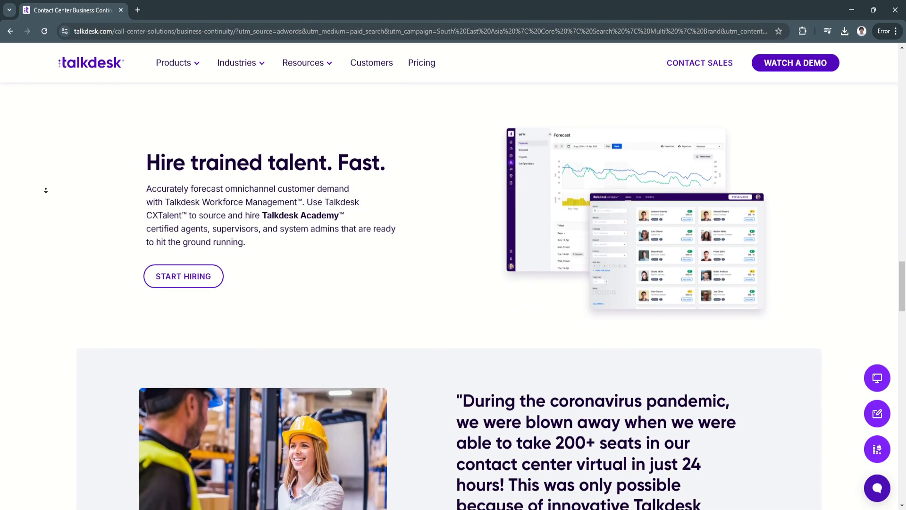
pyautogui.scroll(-3)
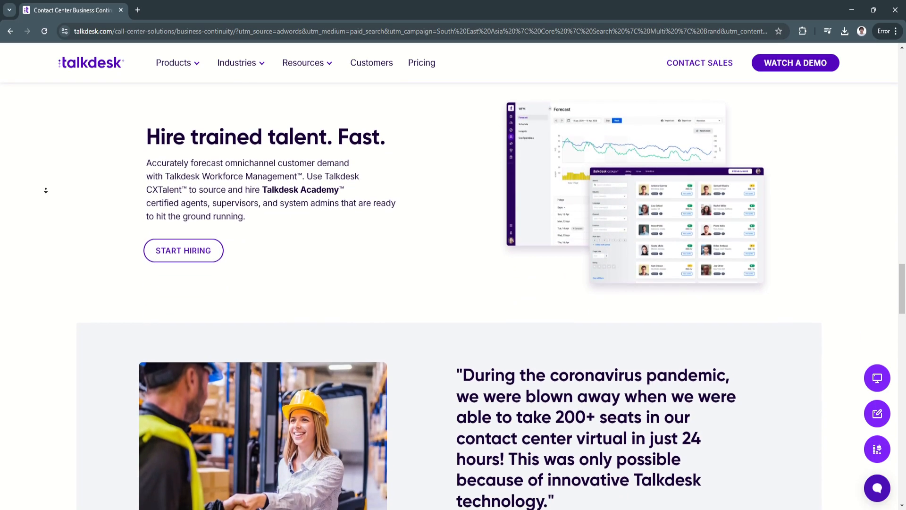
pyautogui.scroll(-3)
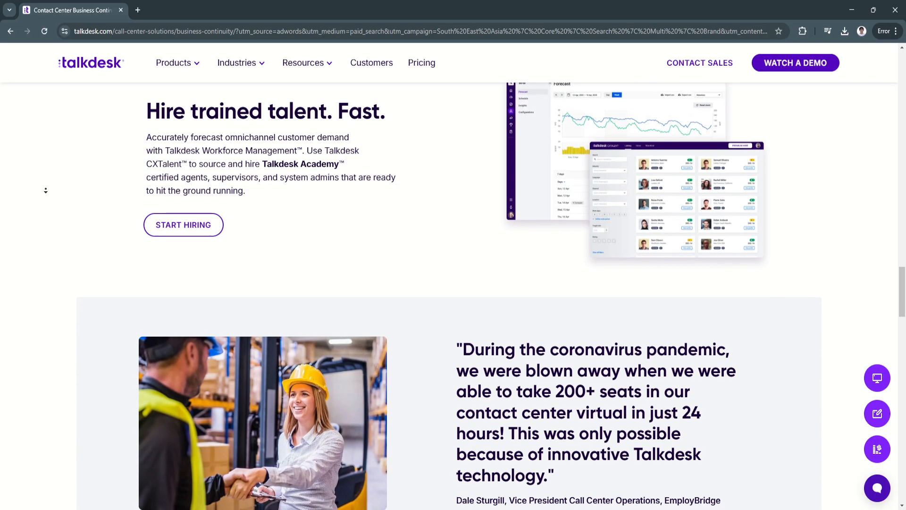
pyautogui.scroll(-3)
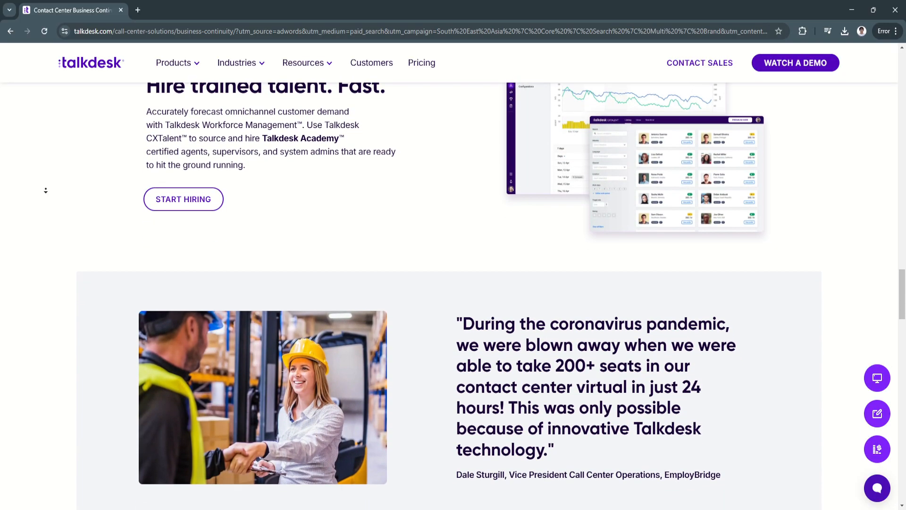
pyautogui.scroll(-3)
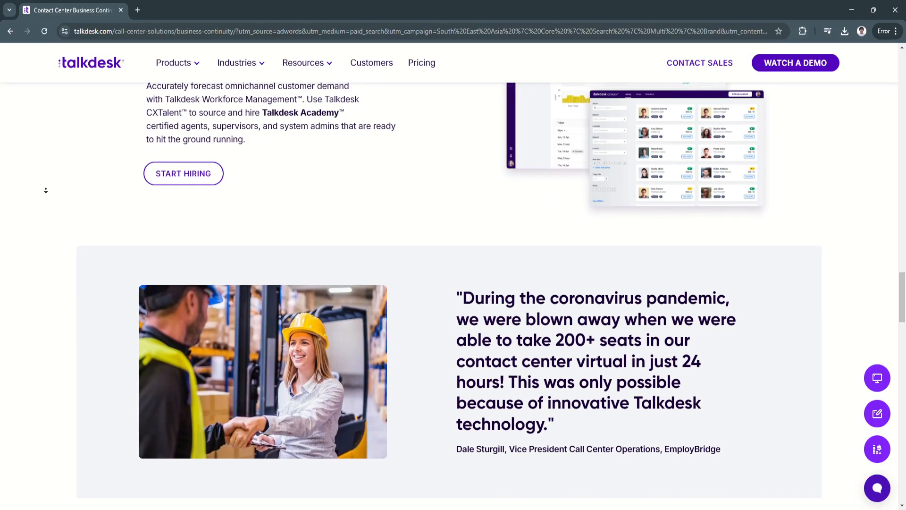
pyautogui.scroll(-3)
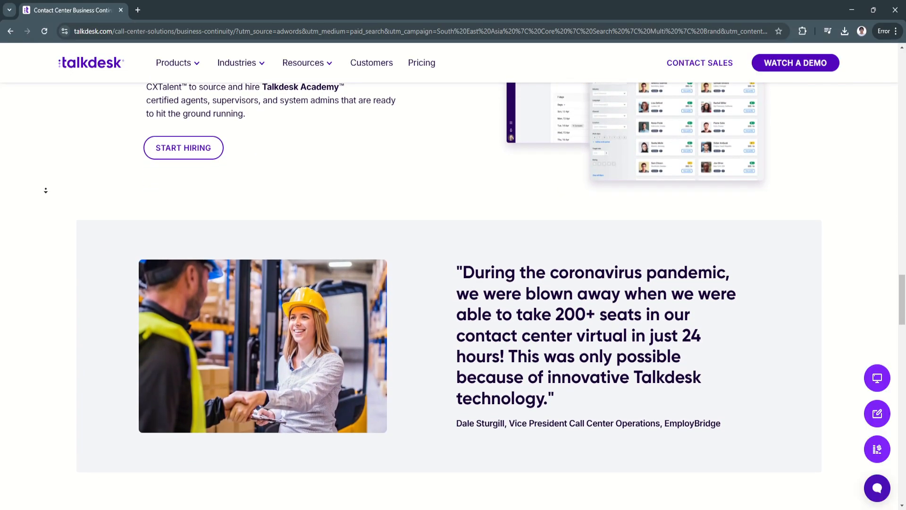
pyautogui.scroll(-3)
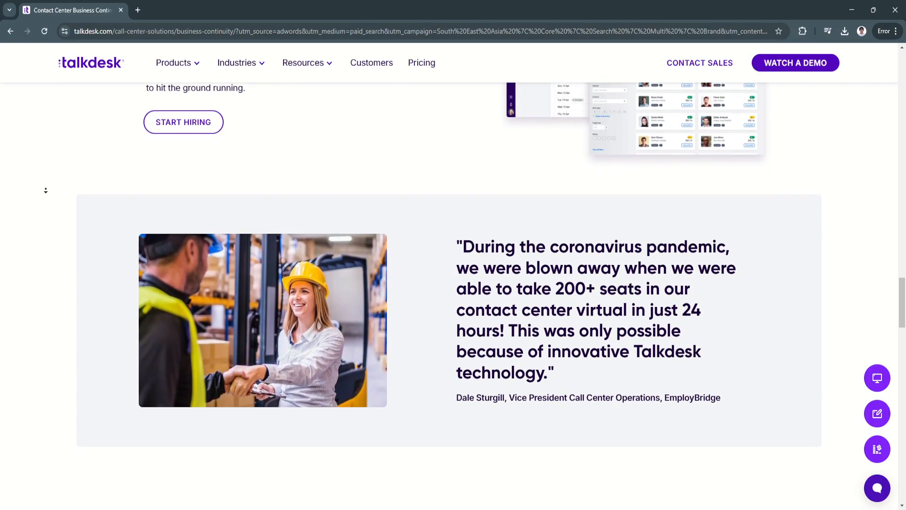
pyautogui.scroll(-3)
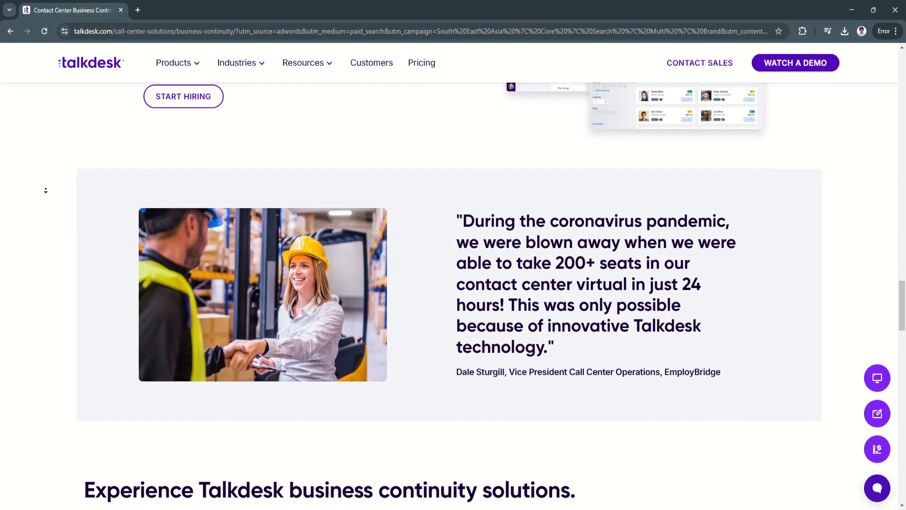
# Scroll down until all eight business continuity solution cards and the 'Hear why our Customers love Talkdesk' heading show
pyautogui.scroll(-3)
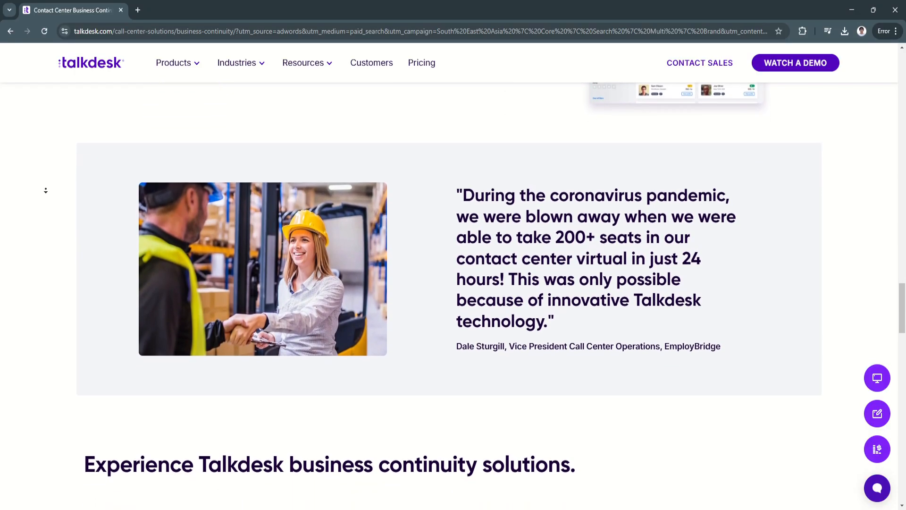
pyautogui.scroll(-3)
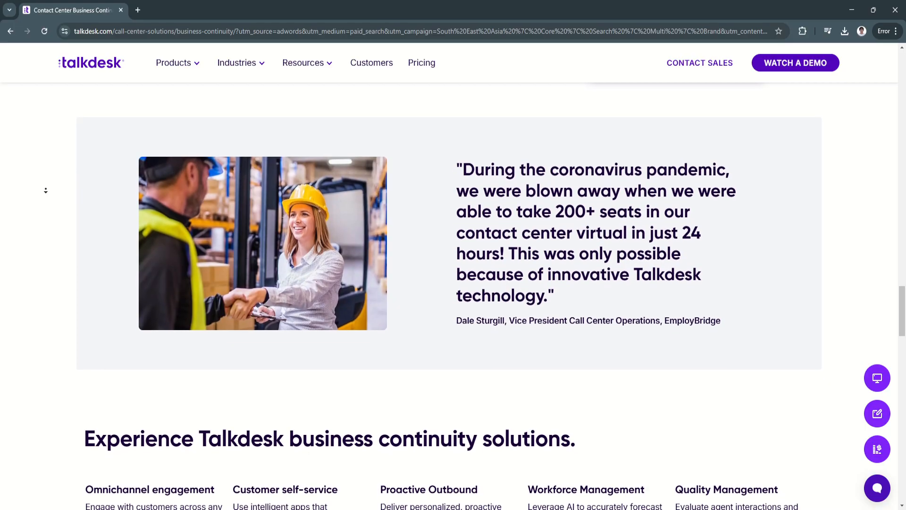
pyautogui.scroll(-3)
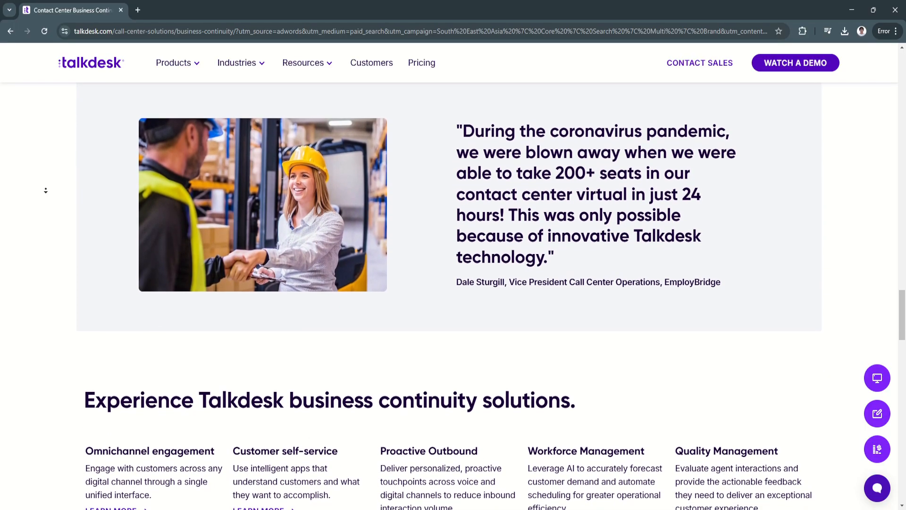
pyautogui.scroll(-3)
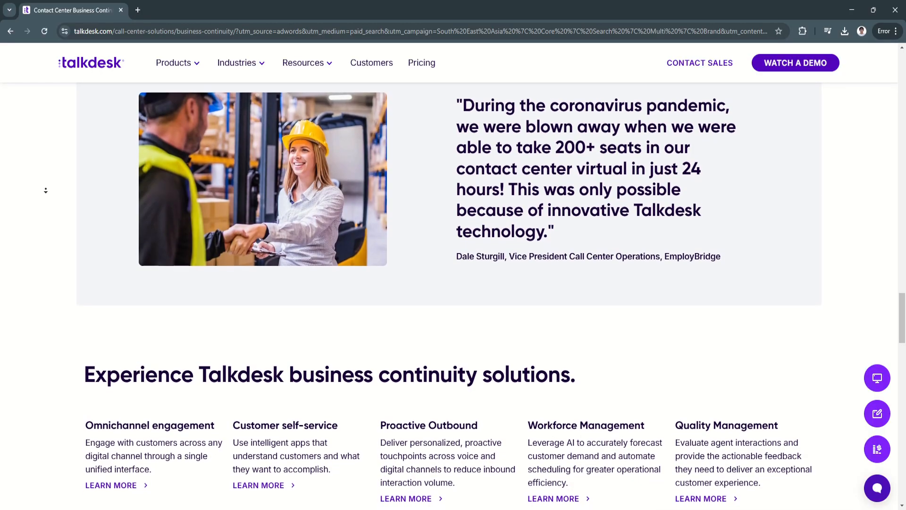
pyautogui.scroll(-3)
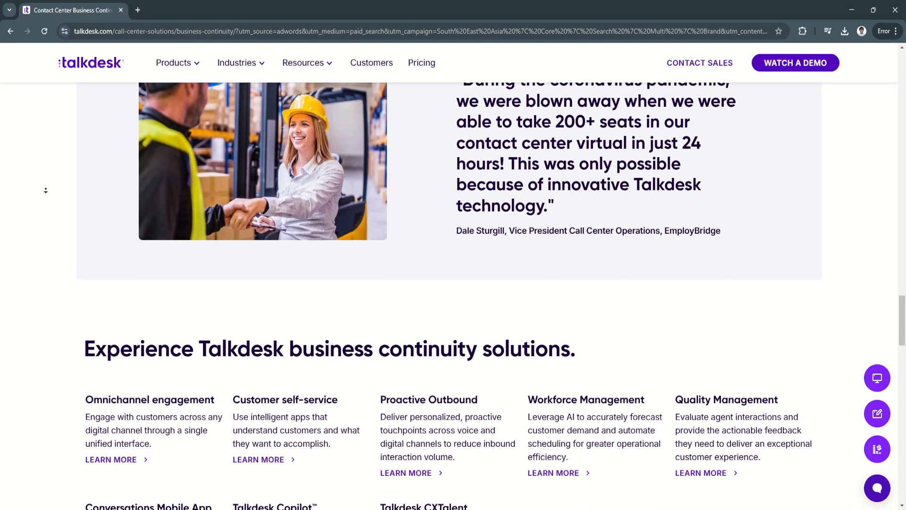
pyautogui.scroll(-3)
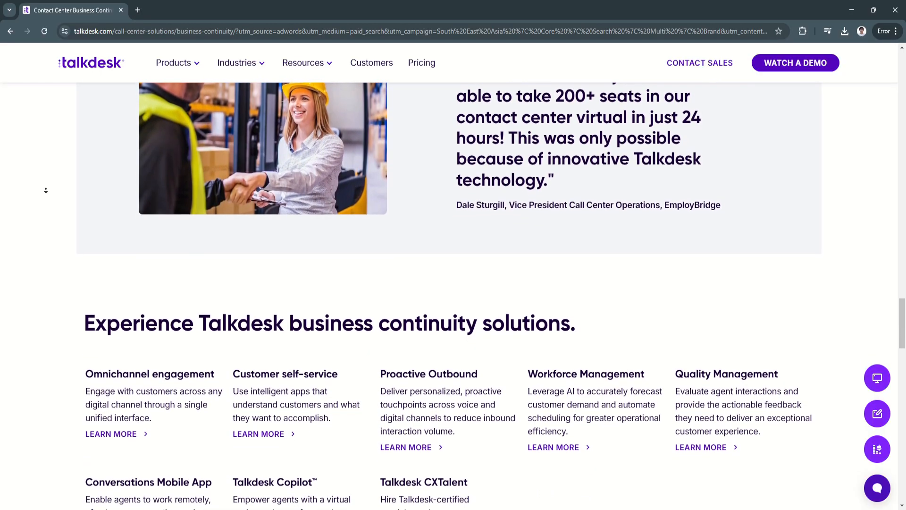
pyautogui.scroll(-3)
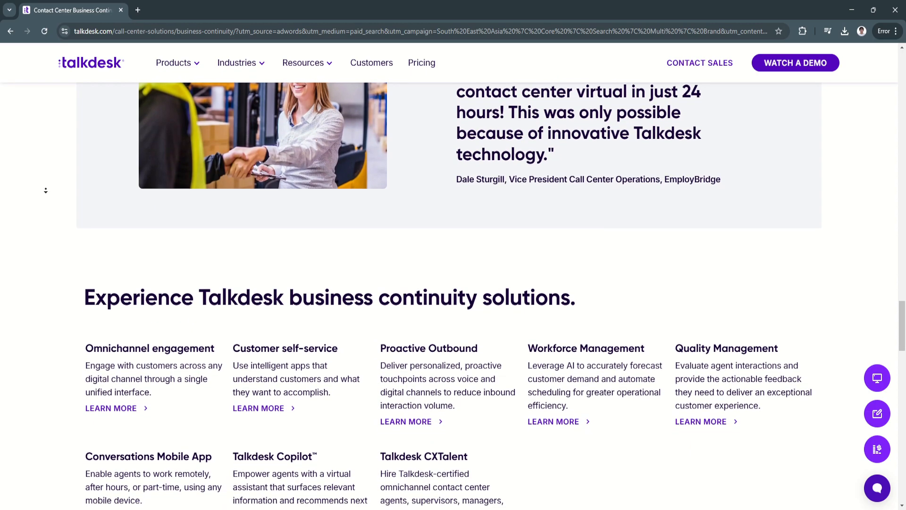
pyautogui.scroll(-3)
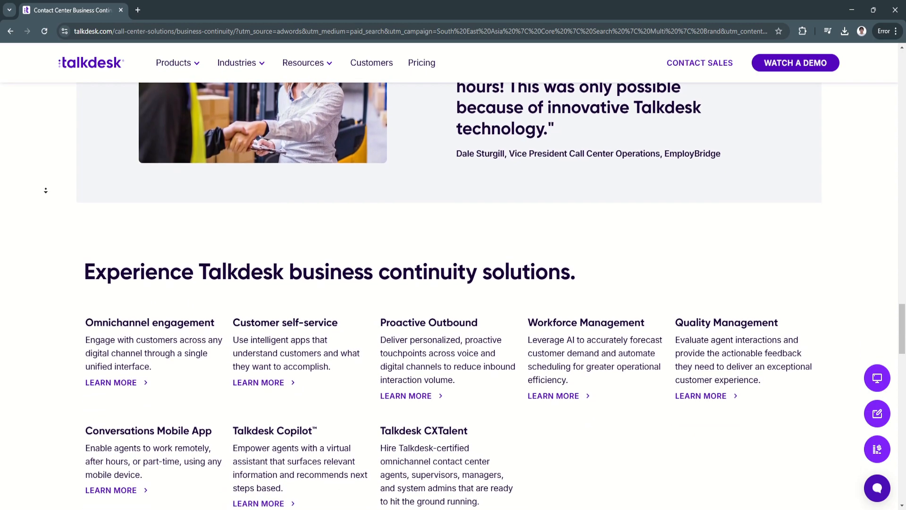
pyautogui.scroll(-3)
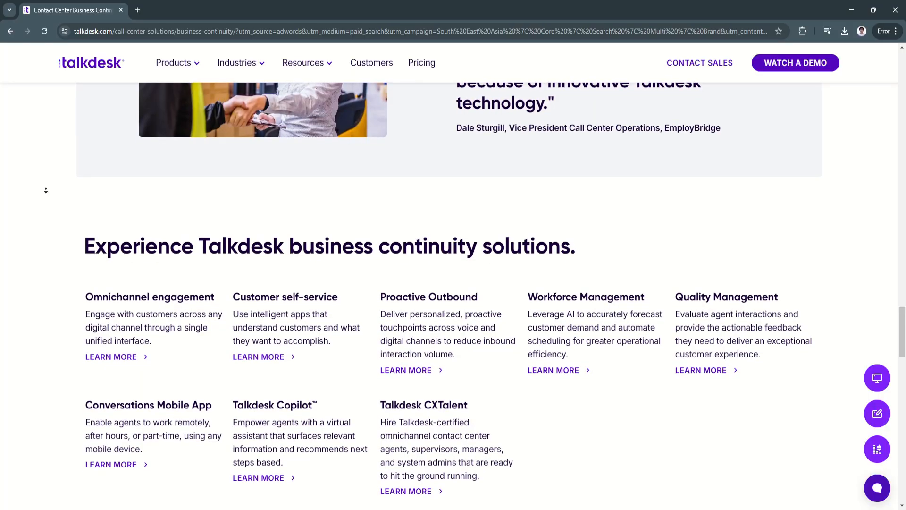
pyautogui.scroll(-3)
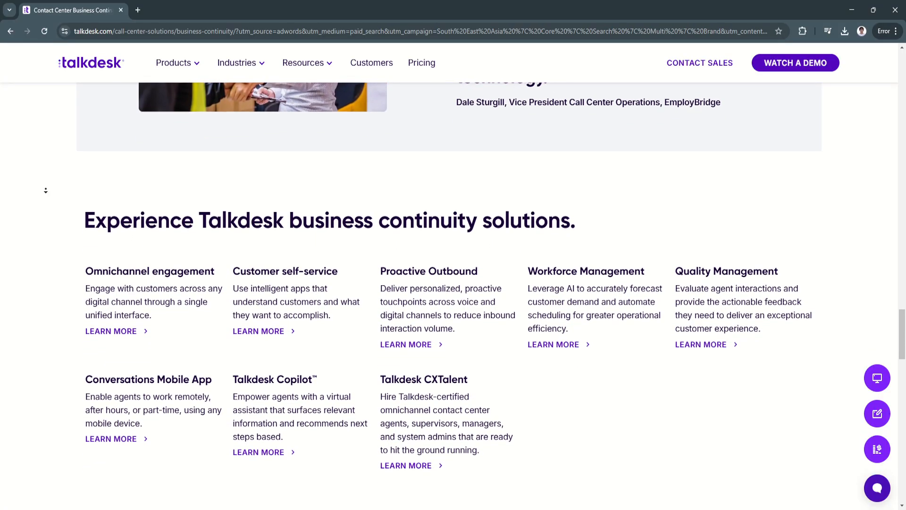
pyautogui.scroll(-3)
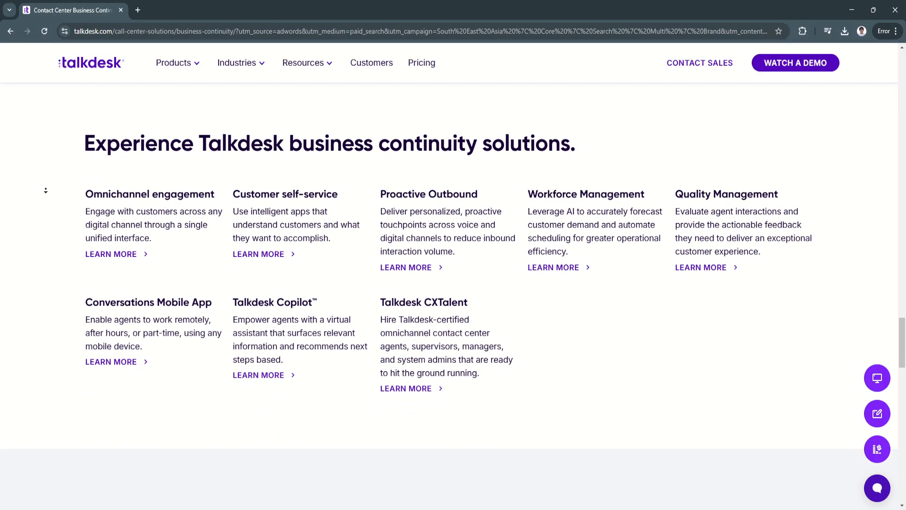
pyautogui.scroll(-3)
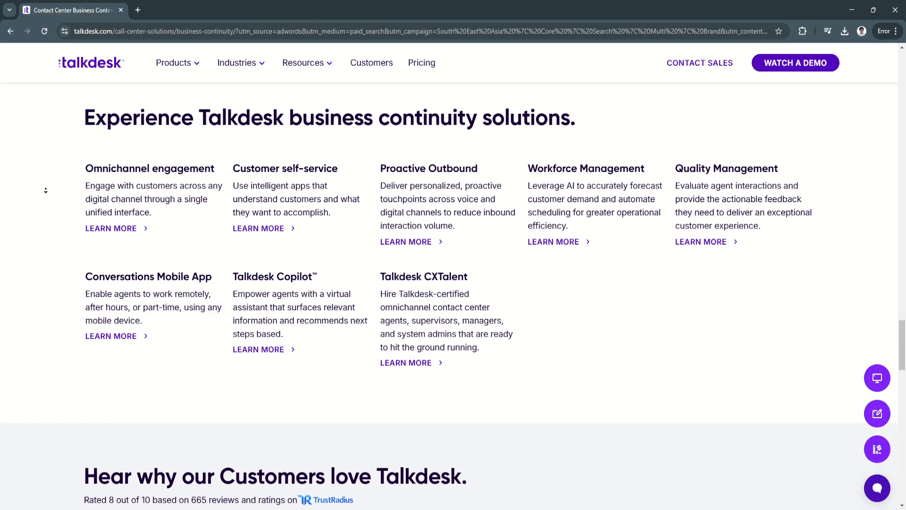
pyautogui.scroll(-3)
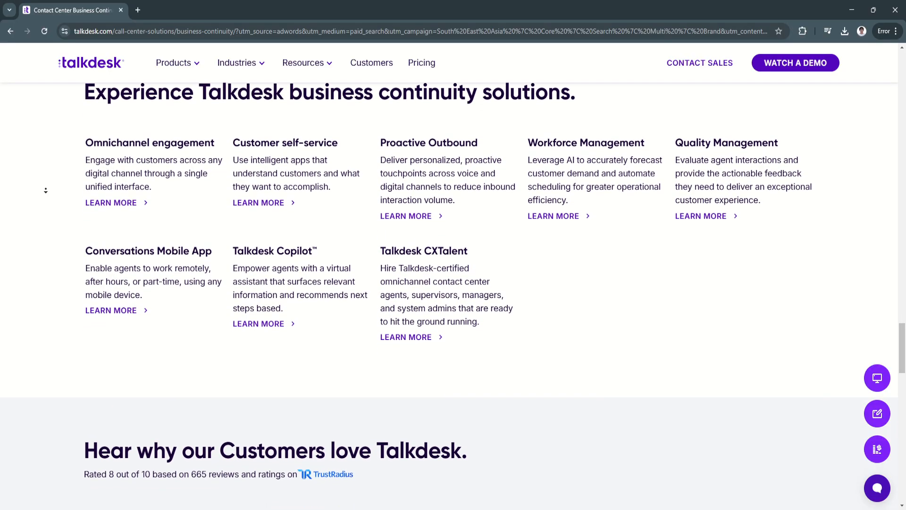
pyautogui.scroll(-3)
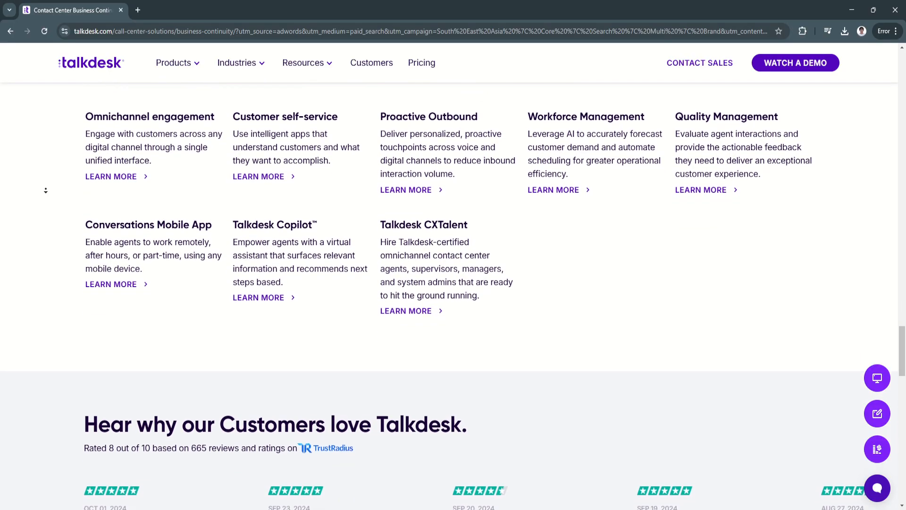
# Scroll down until the 'Hear why our Customers love Talkdesk' review carousel is fully visible
pyautogui.scroll(-3)
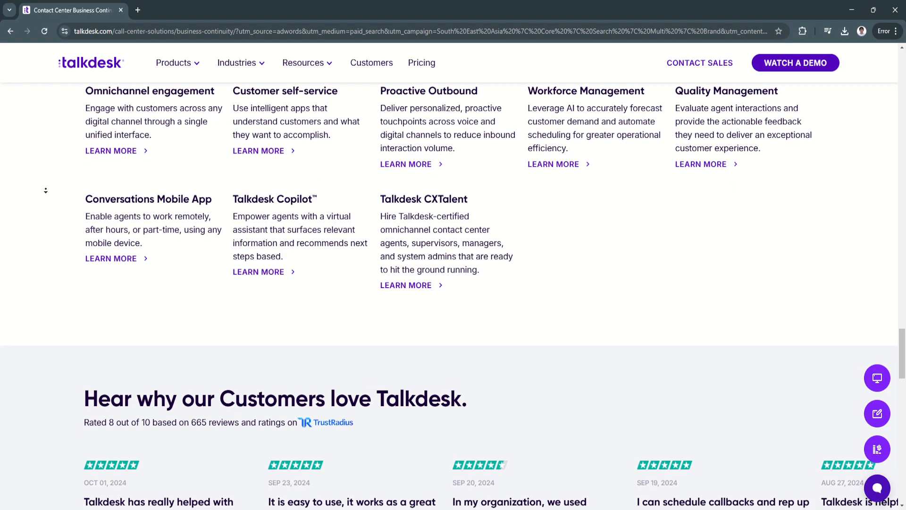
pyautogui.scroll(-3)
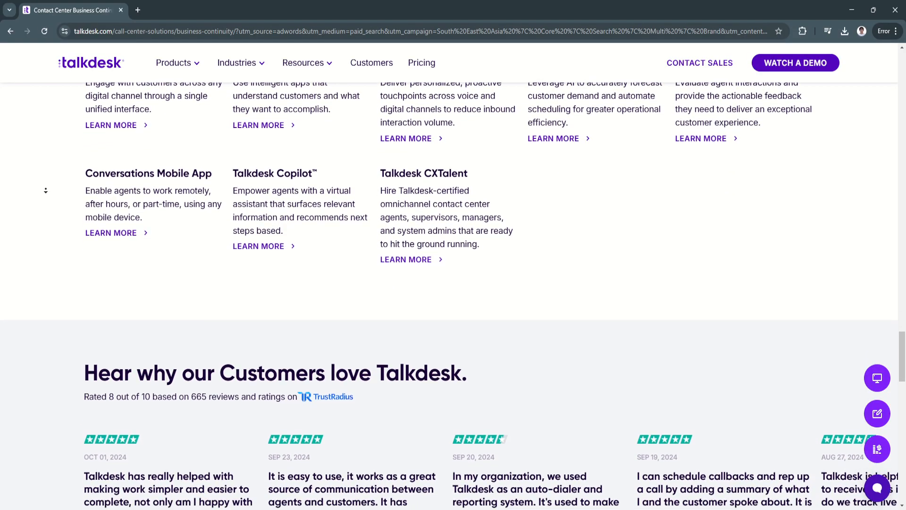
pyautogui.scroll(-3)
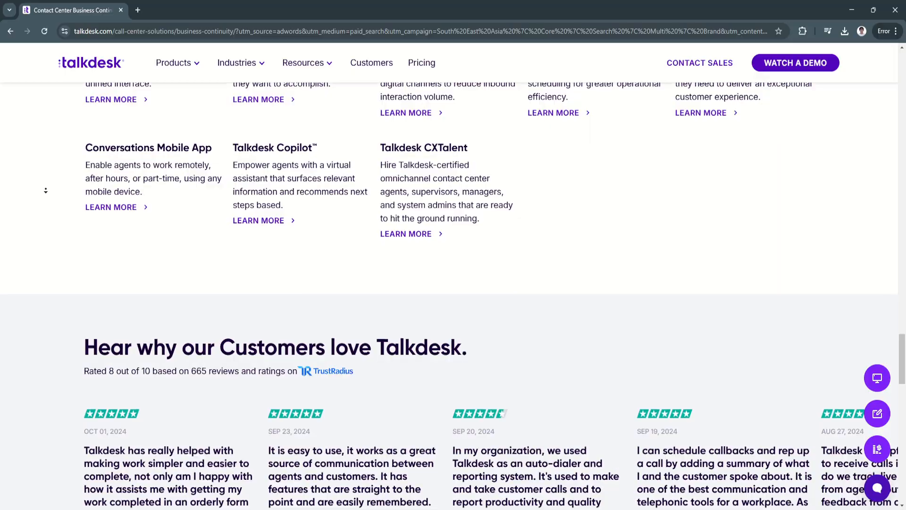
pyautogui.scroll(-3)
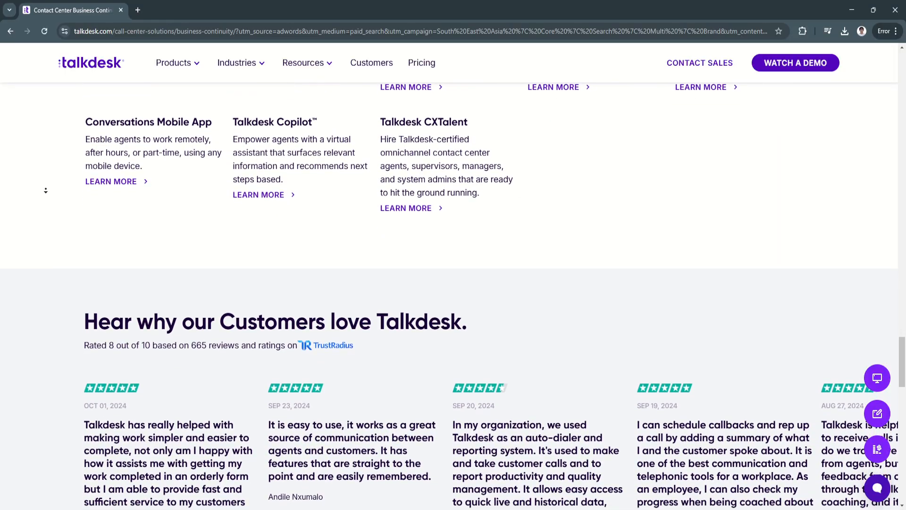
pyautogui.scroll(-3)
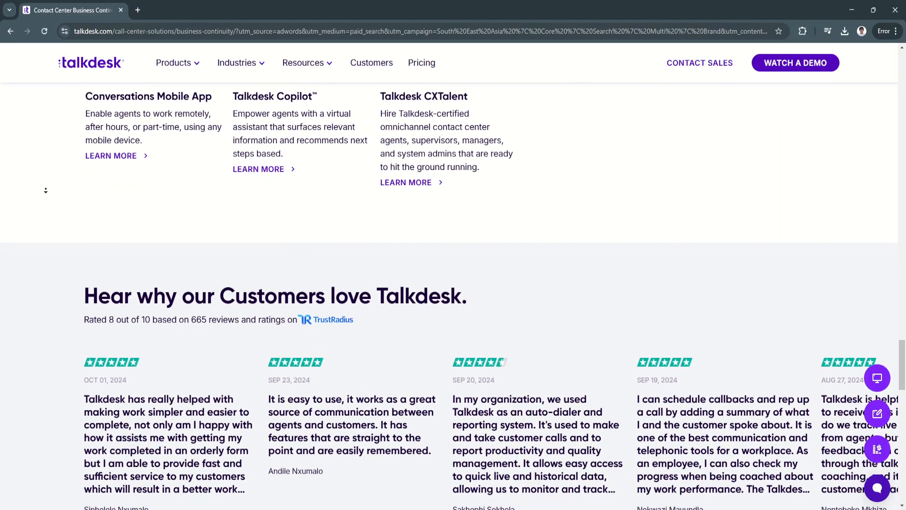
pyautogui.scroll(-3)
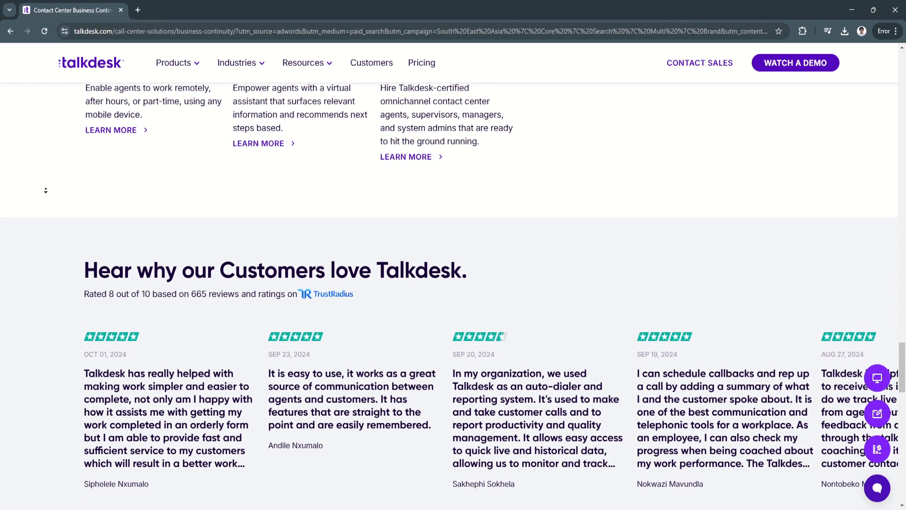
pyautogui.scroll(-3)
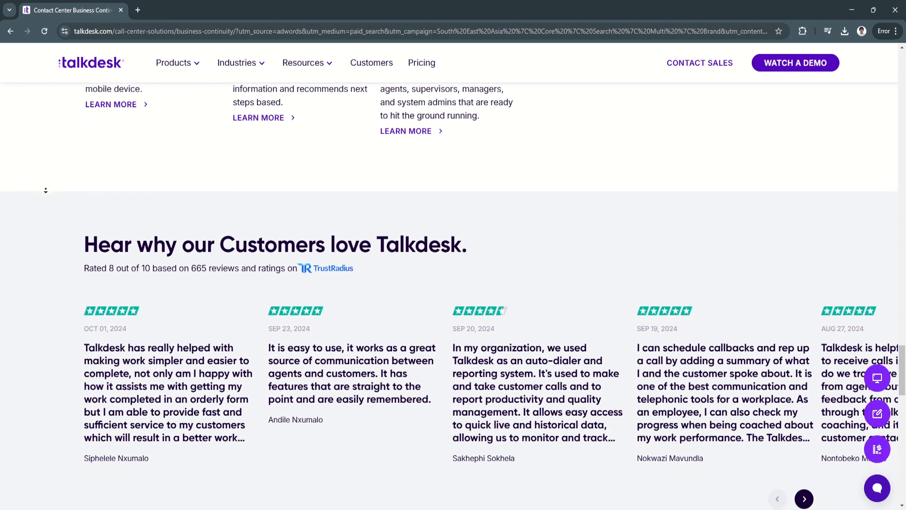
pyautogui.scroll(-3)
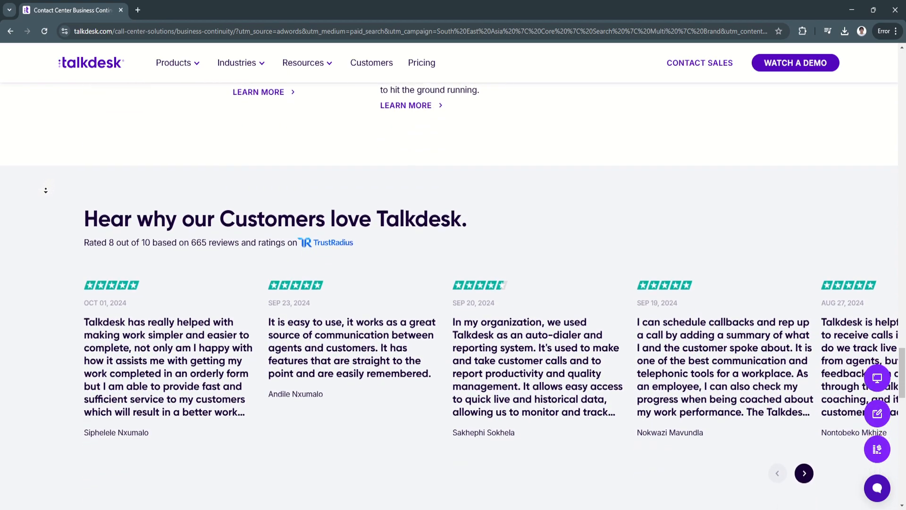
pyautogui.scroll(-3)
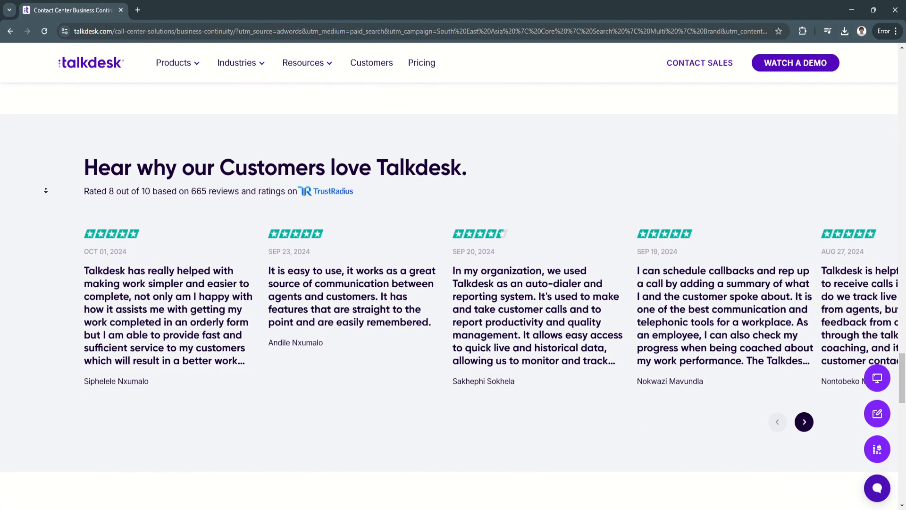
pyautogui.scroll(-3)
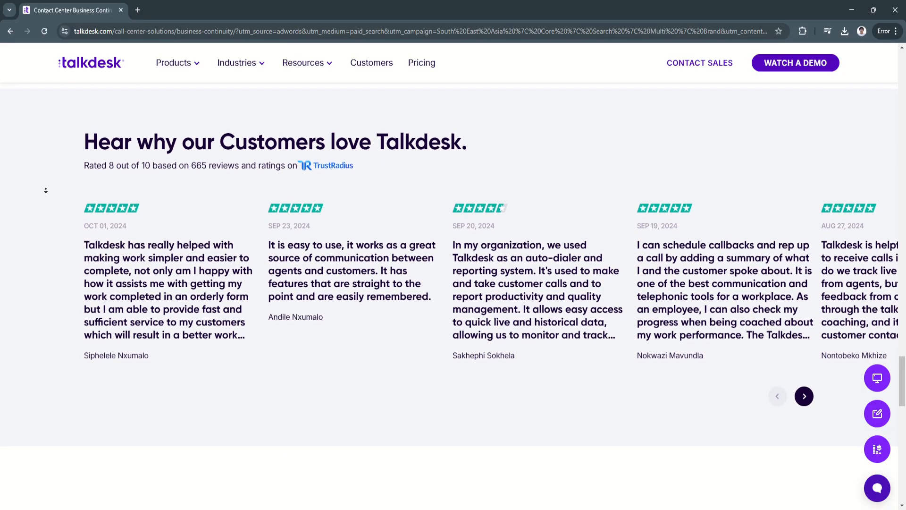
pyautogui.scroll(-3)
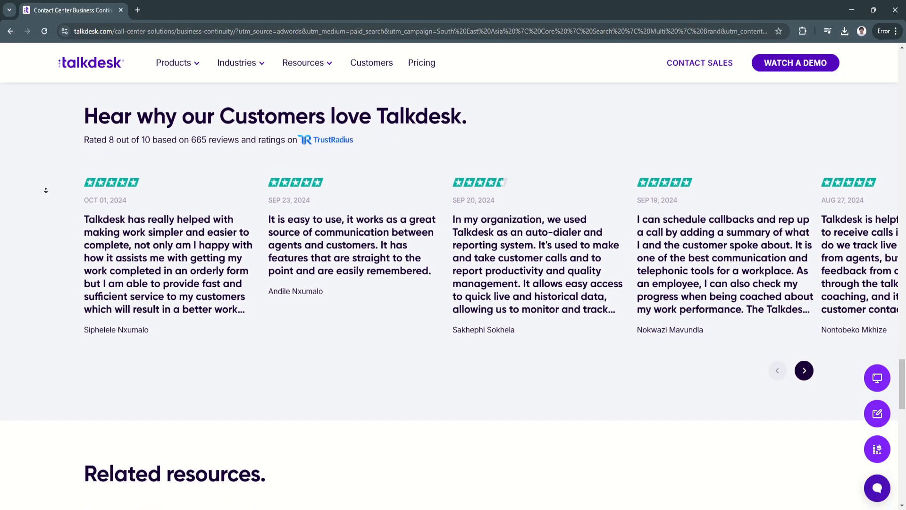
# Scroll down until the three 'Related resources' cards are fully shown
pyautogui.scroll(-3)
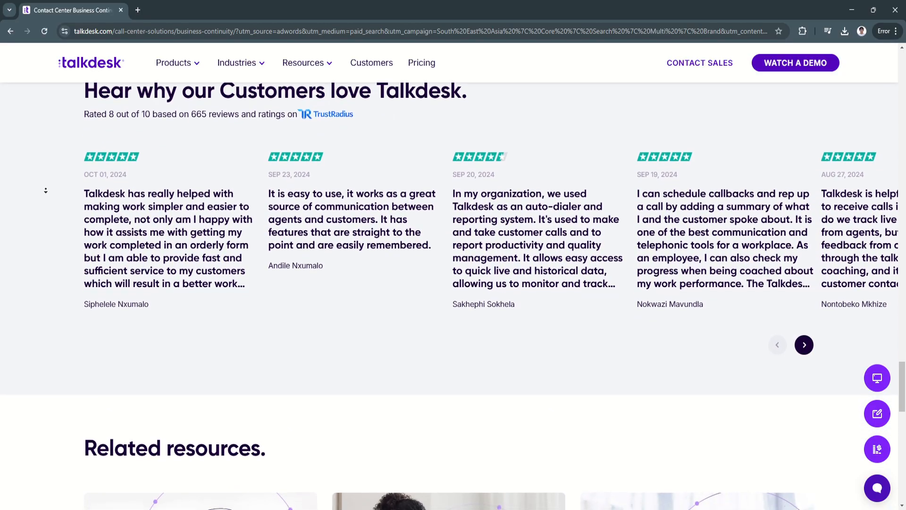
pyautogui.scroll(-3)
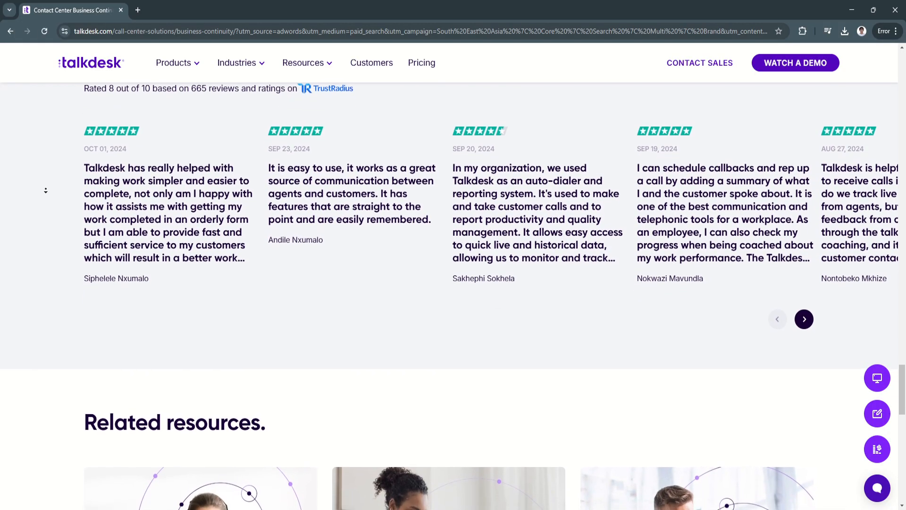
pyautogui.scroll(-3)
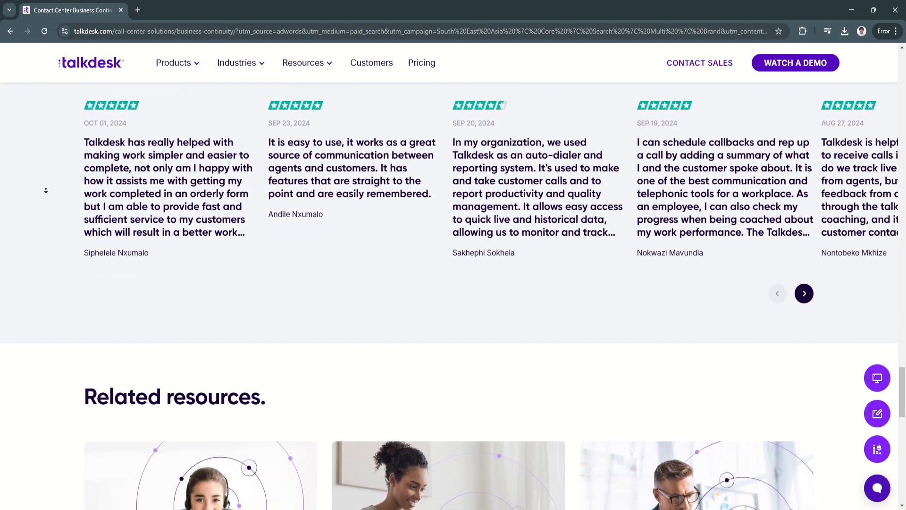
pyautogui.scroll(-3)
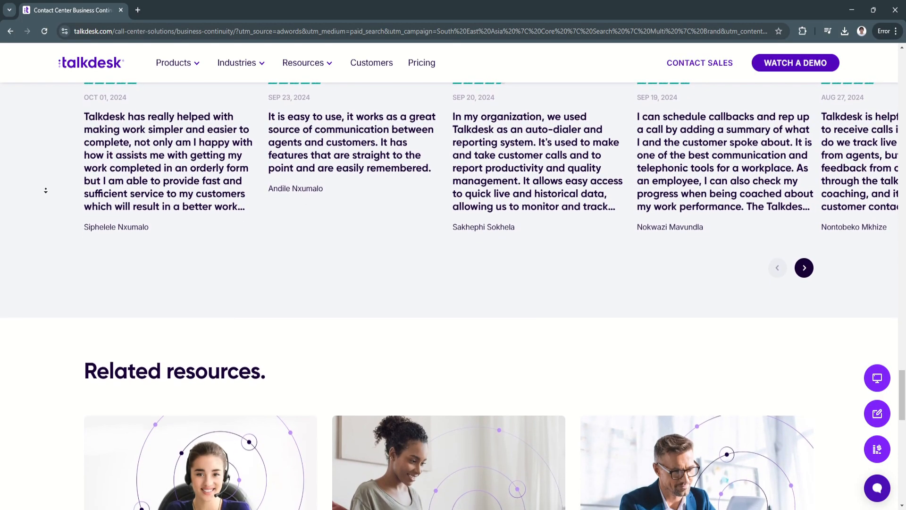
pyautogui.scroll(-3)
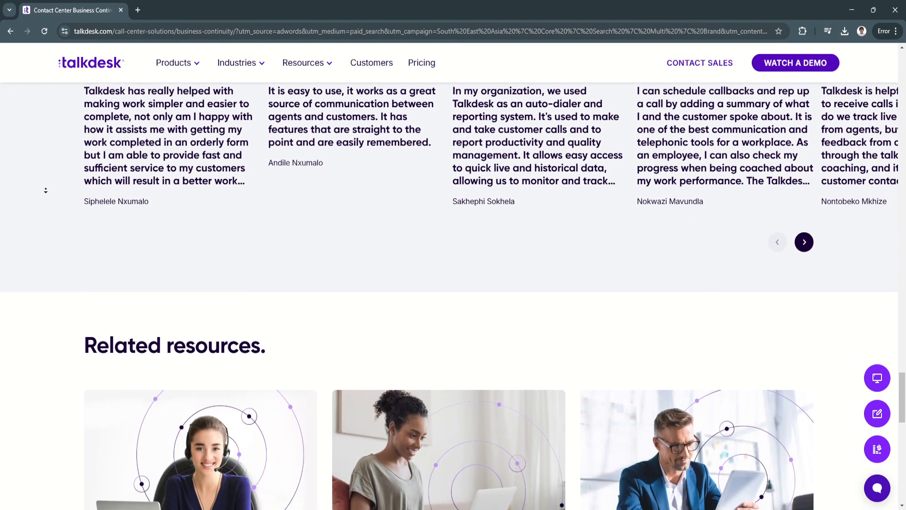
pyautogui.scroll(-3)
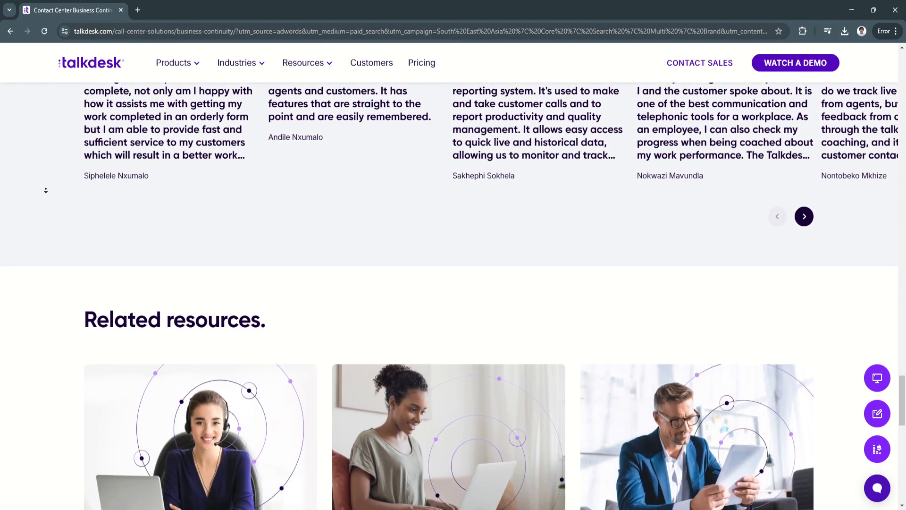
pyautogui.scroll(-3)
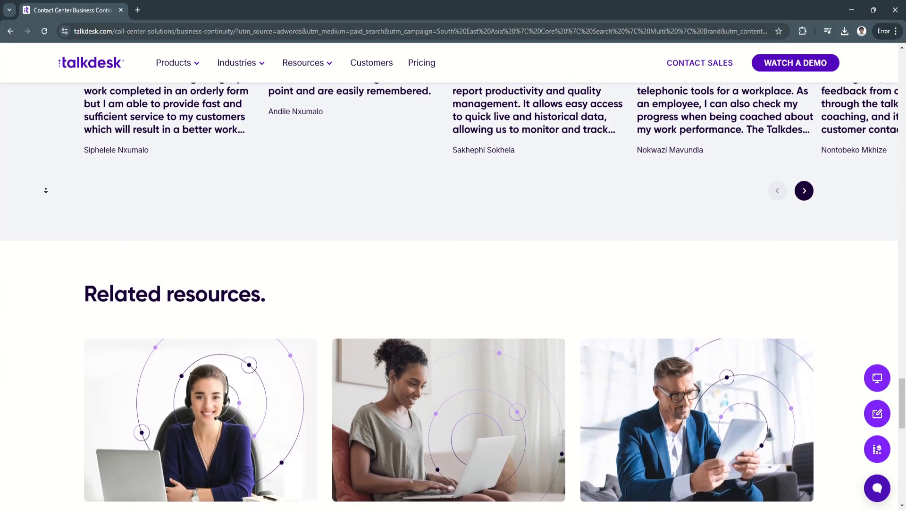
pyautogui.scroll(-3)
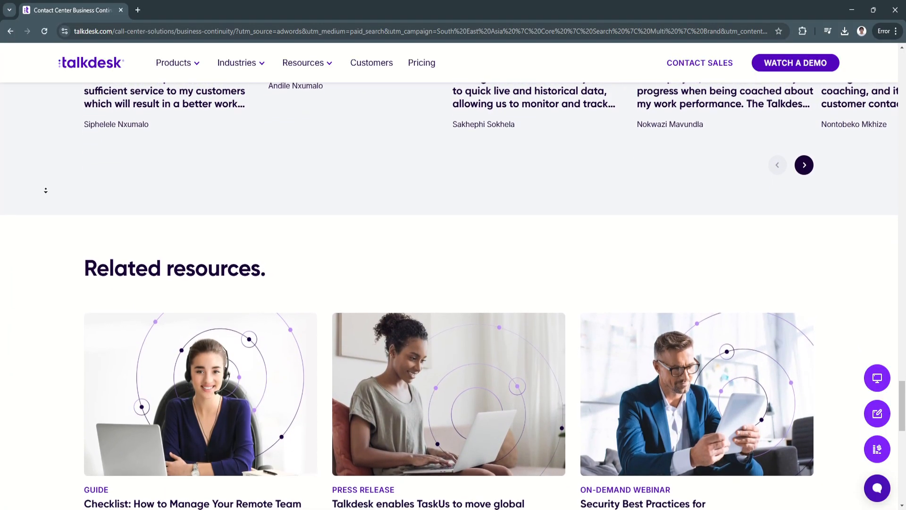
pyautogui.scroll(-3)
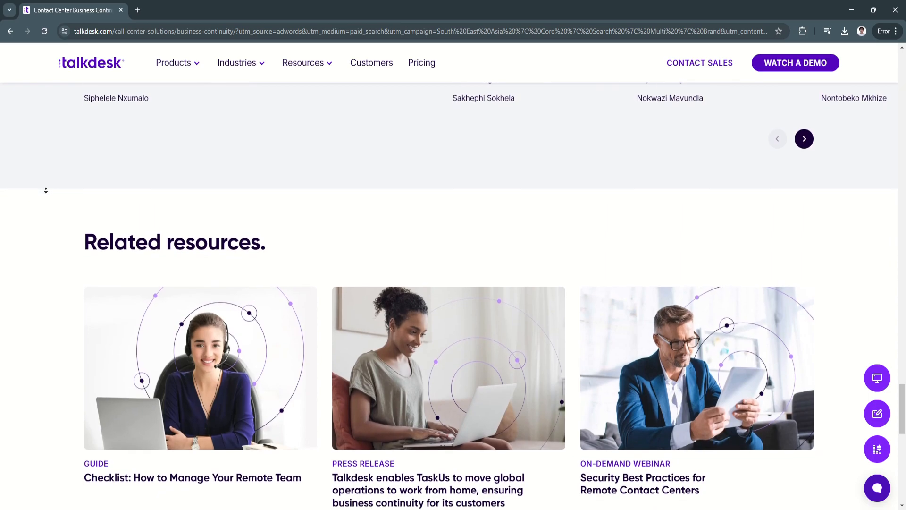
pyautogui.scroll(-3)
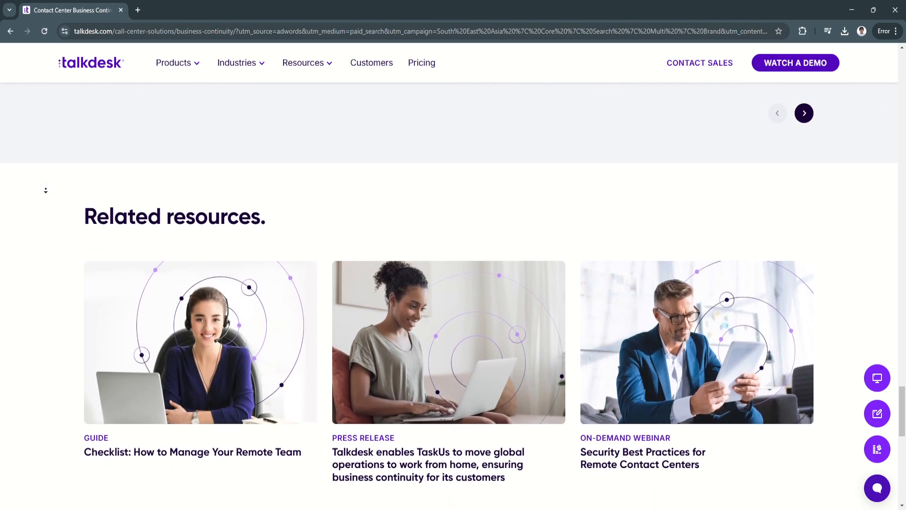
pyautogui.scroll(-3)
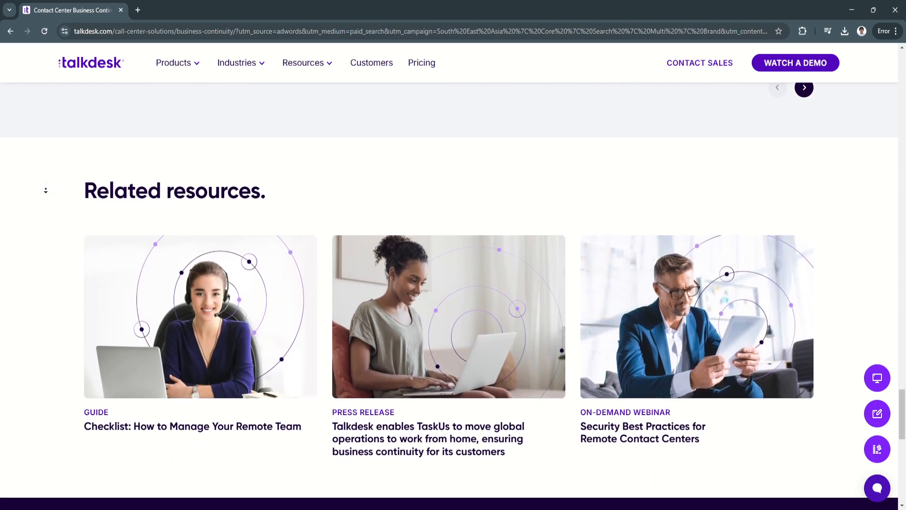
pyautogui.scroll(-3)
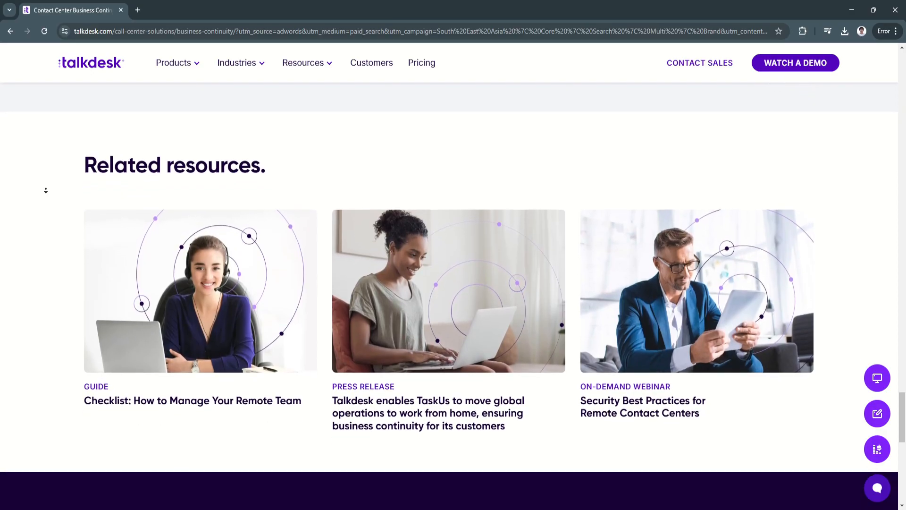
pyautogui.scroll(-3)
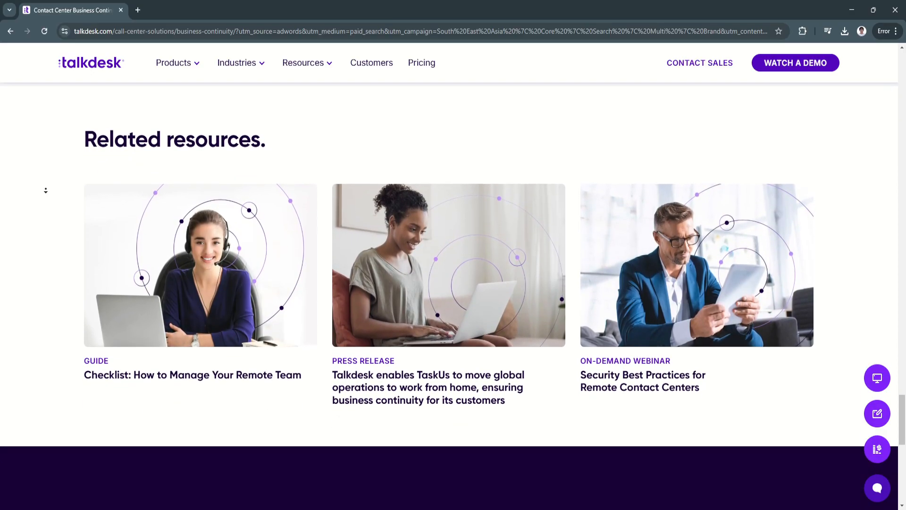
# Scroll down the business continuity page to the Request Demo form at the bottom
pyautogui.scroll(-3)
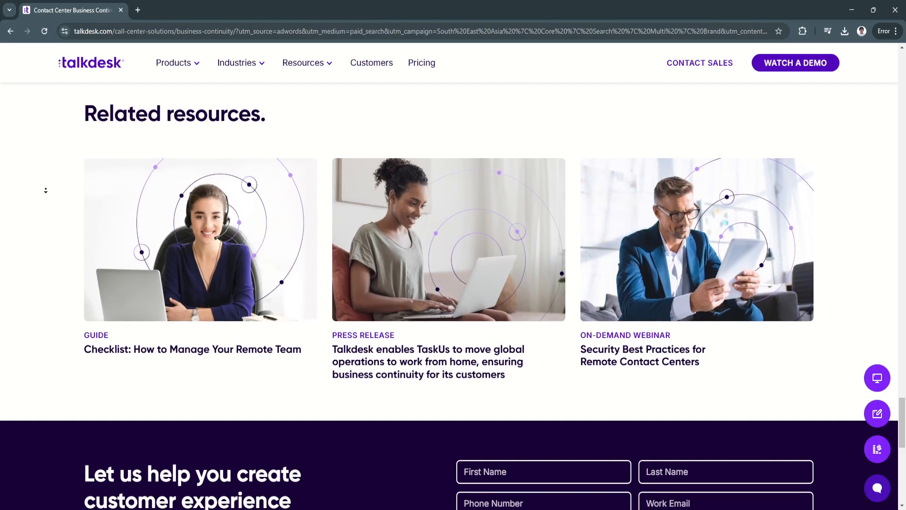
pyautogui.scroll(-3)
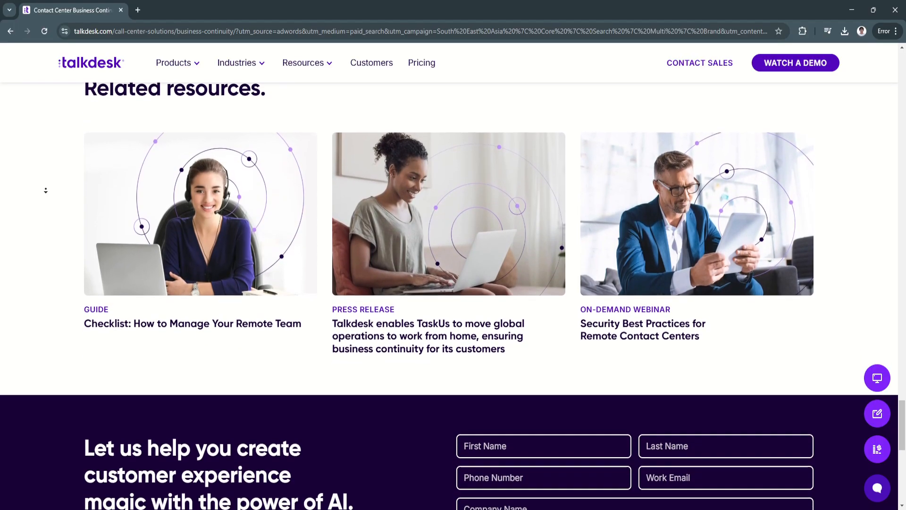
pyautogui.scroll(-3)
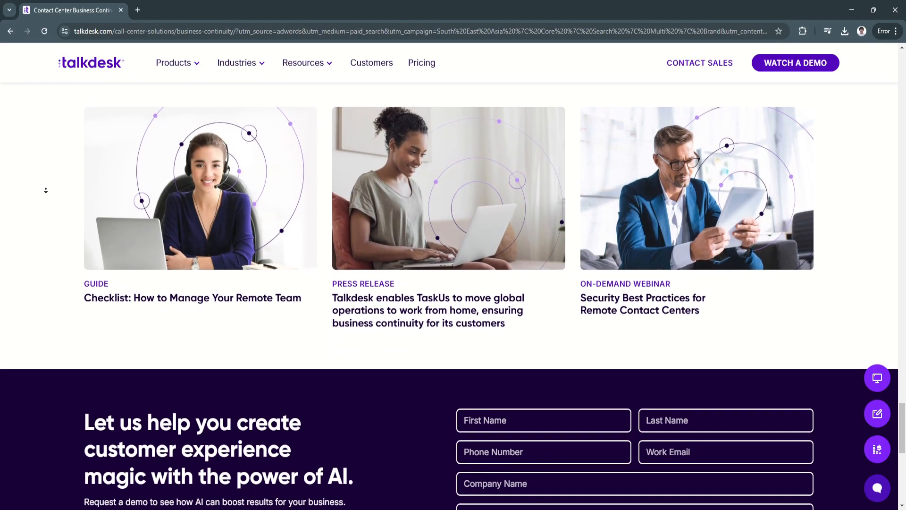
pyautogui.scroll(-3)
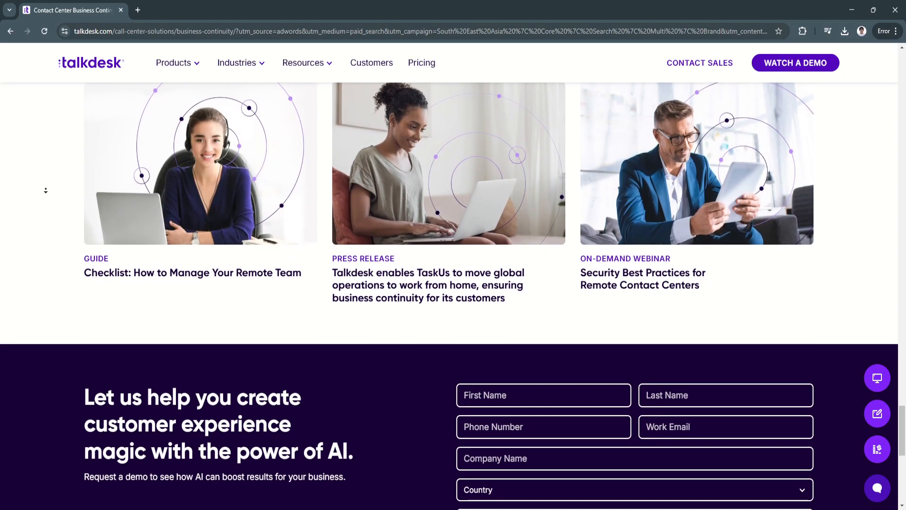
pyautogui.scroll(-3)
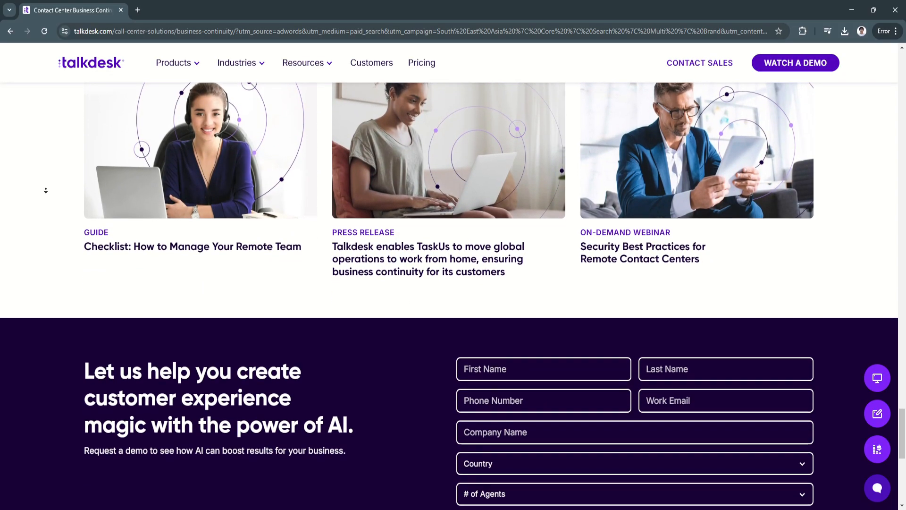
pyautogui.scroll(-3)
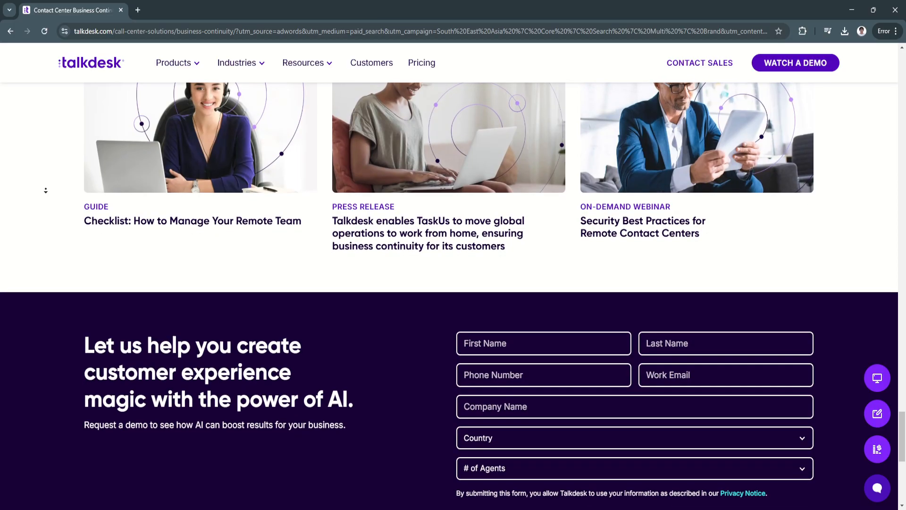
pyautogui.scroll(-3)
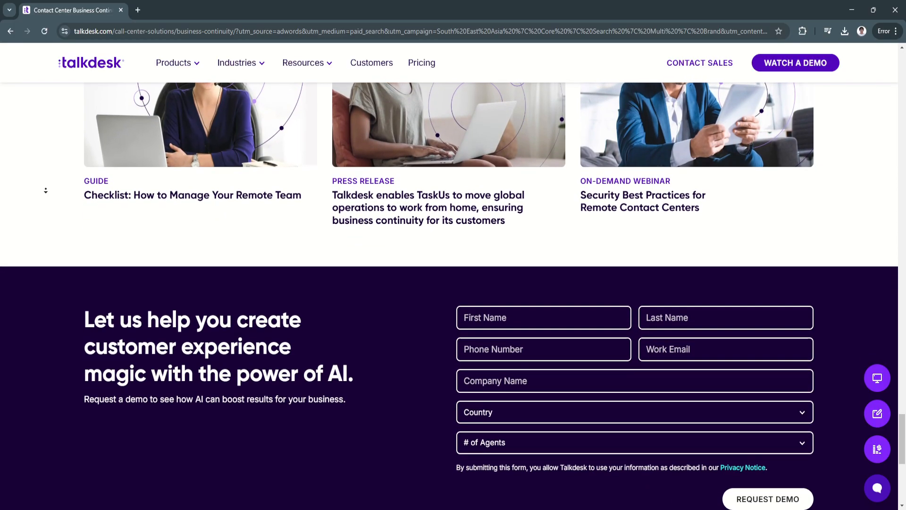
pyautogui.scroll(-3)
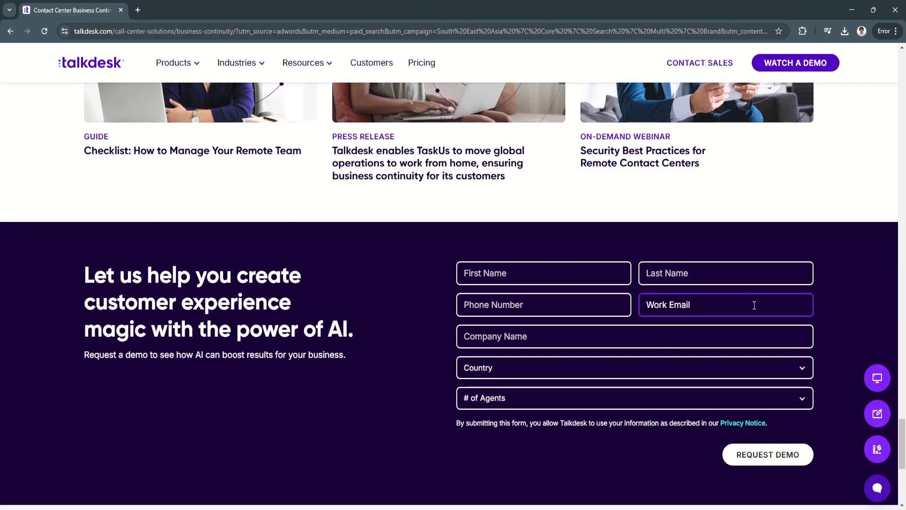
# Scroll back up toward the business continuity hero section at the top
pyautogui.scroll(3)
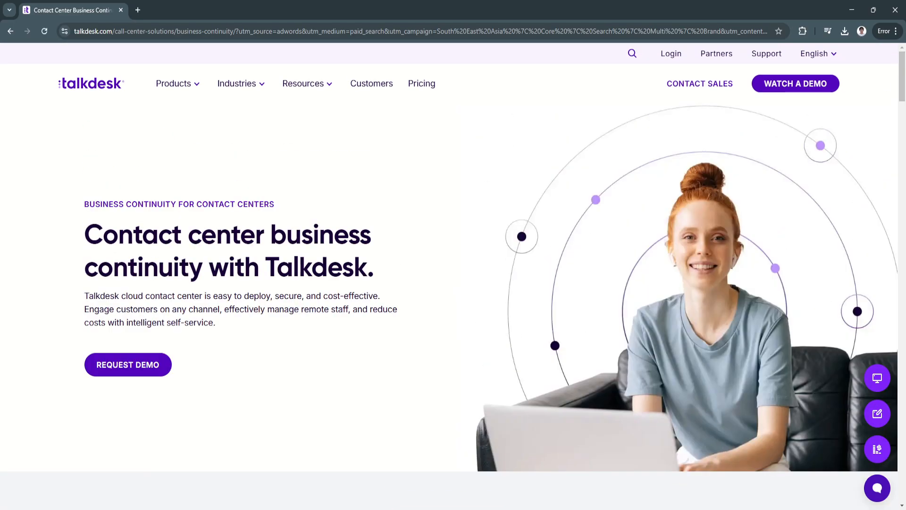